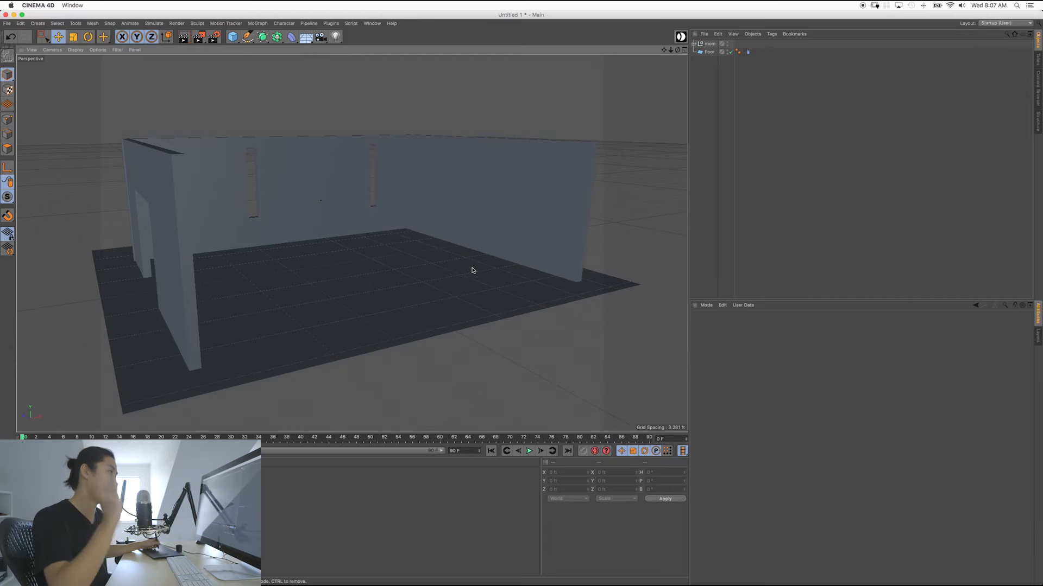
{"action": "mouse_move", "coordinate": [488, 280]}
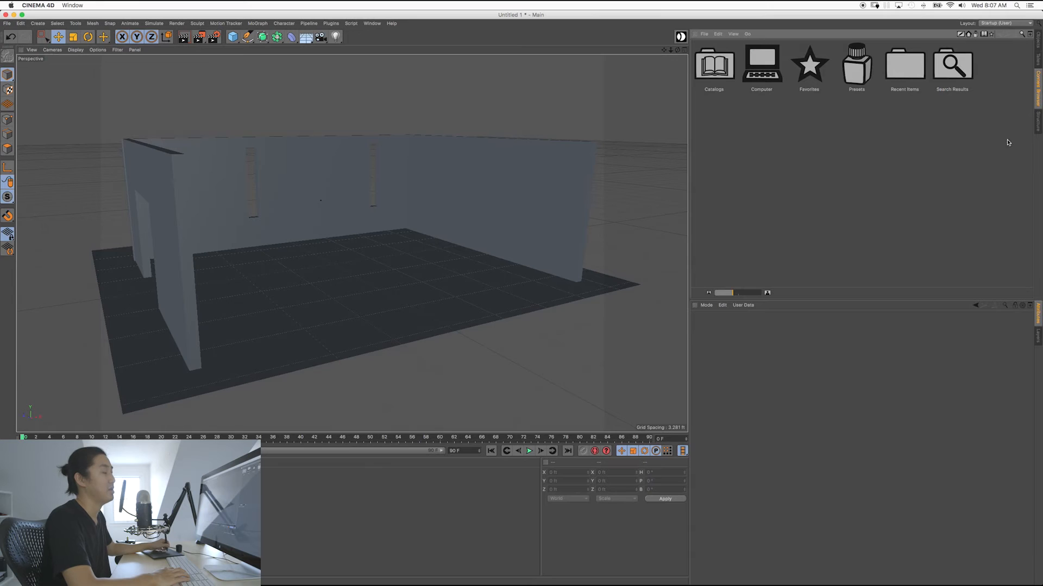
{"action": "mouse_move", "coordinate": [952, 164]}
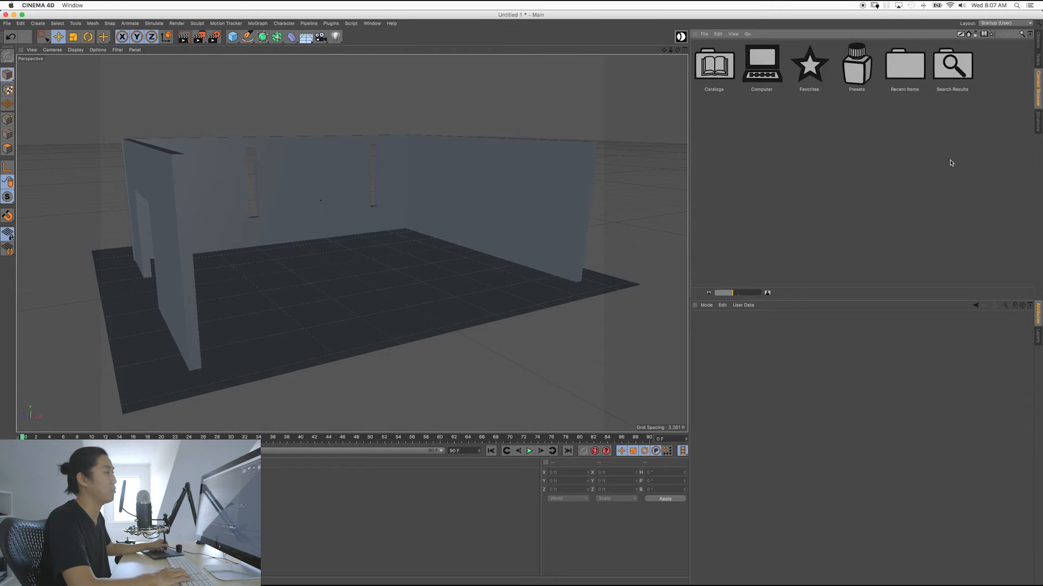
{"action": "mouse_move", "coordinate": [953, 174]}
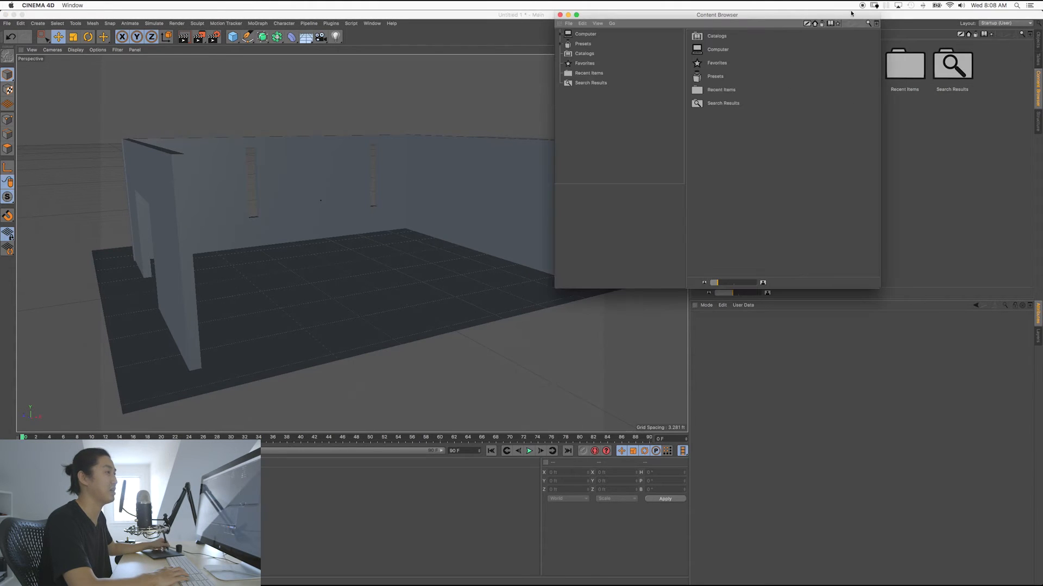
Move the Content Browser aside and expand Presets, briefly peeking at Broadcast before returning to the overview
{"action": "left_click_drag", "start_coordinate": [717, 14], "coordinate": [465, 107]}
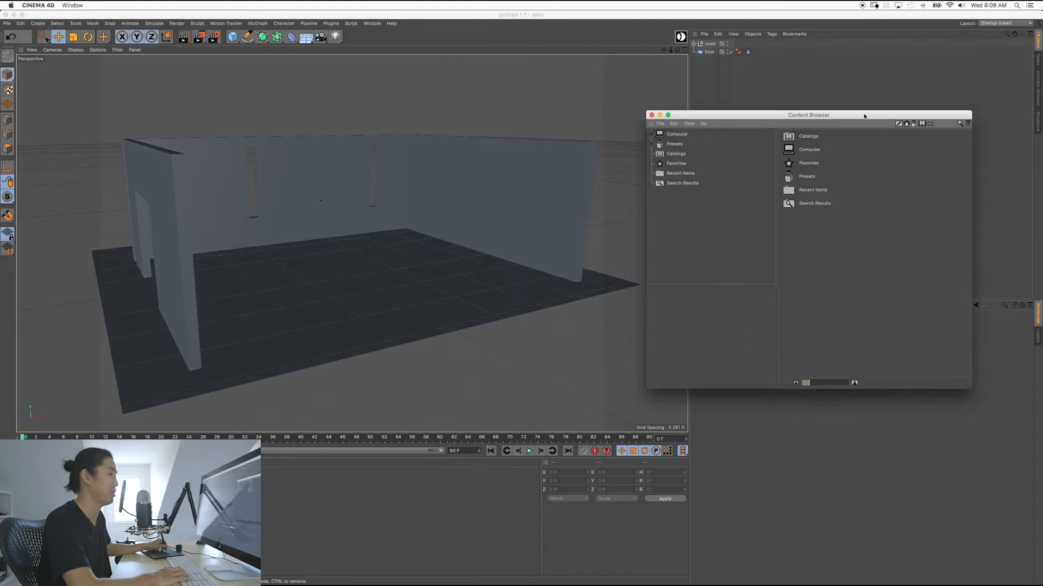
{"action": "left_click_drag", "start_coordinate": [808, 114], "coordinate": [869, 96]}
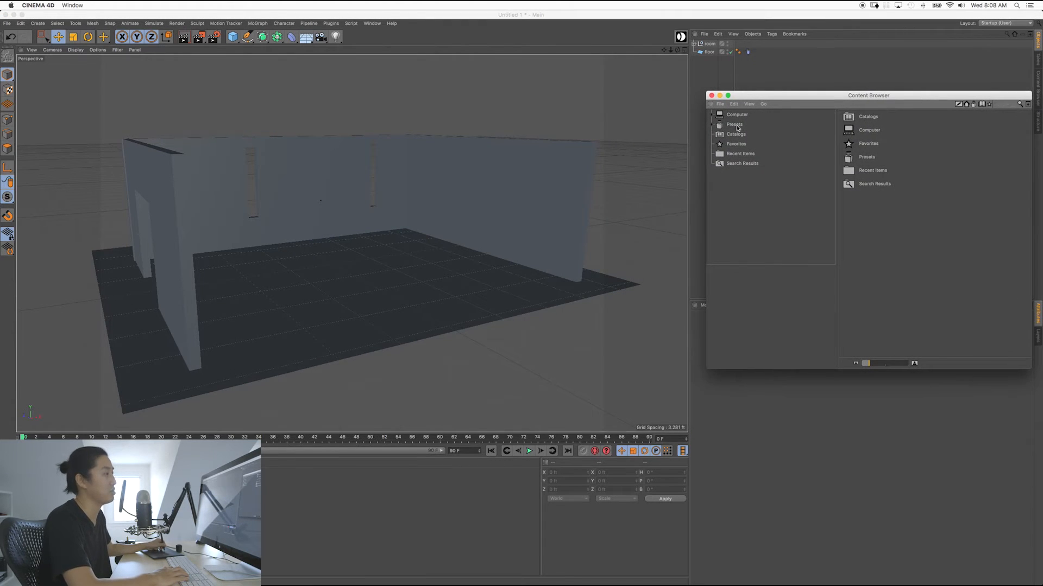
{"action": "left_click", "coordinate": [734, 124]}
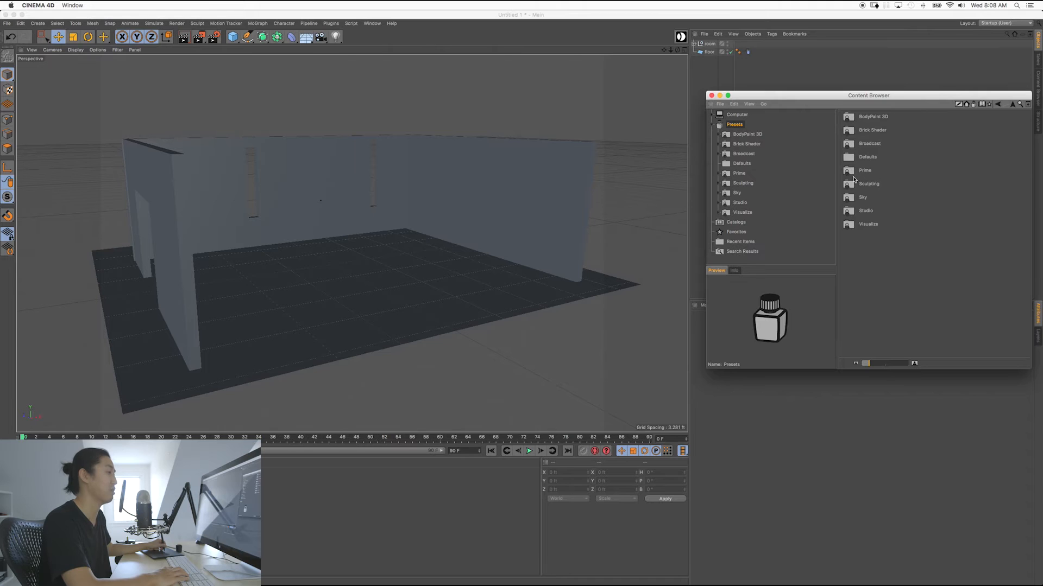
{"action": "left_click", "coordinate": [868, 143]}
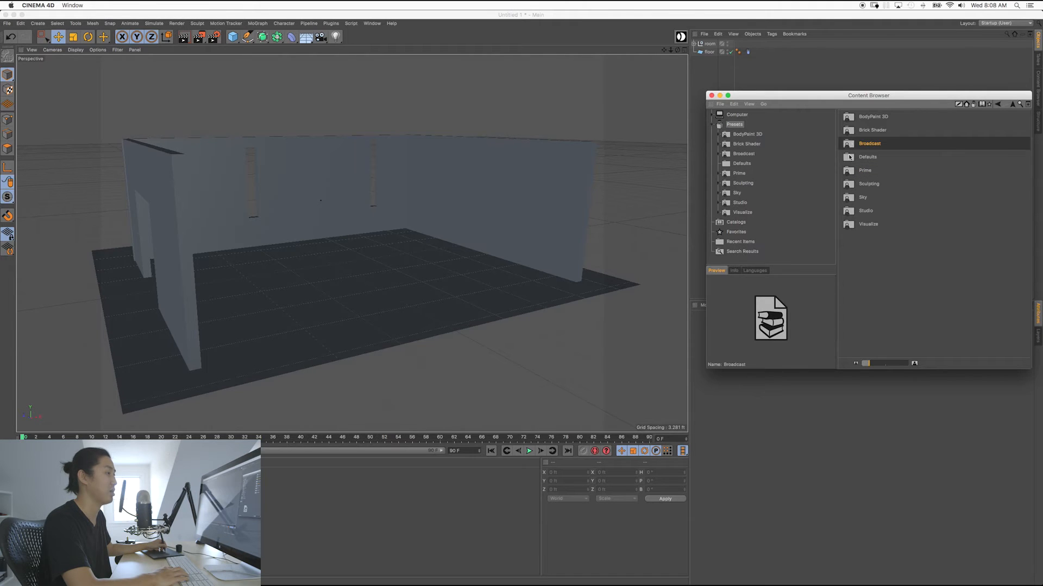
{"action": "left_click", "coordinate": [866, 211]}
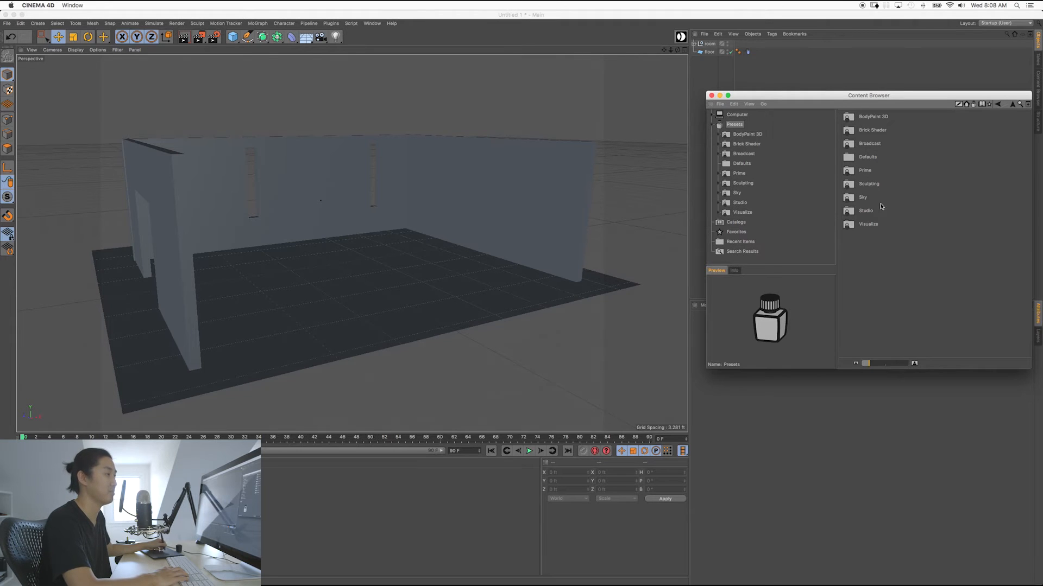
{"action": "mouse_move", "coordinate": [876, 185]}
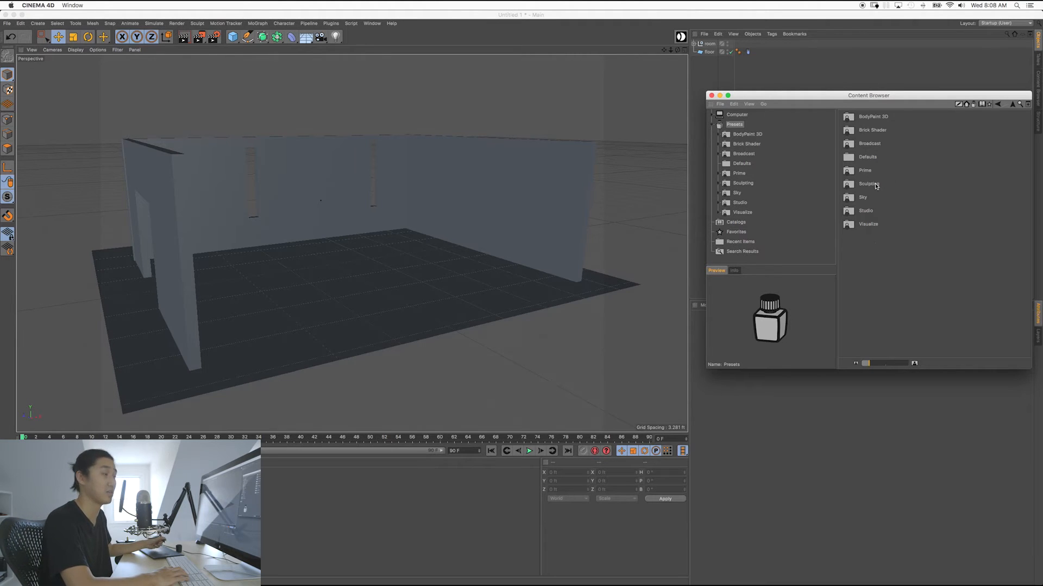
{"action": "mouse_move", "coordinate": [876, 266]}
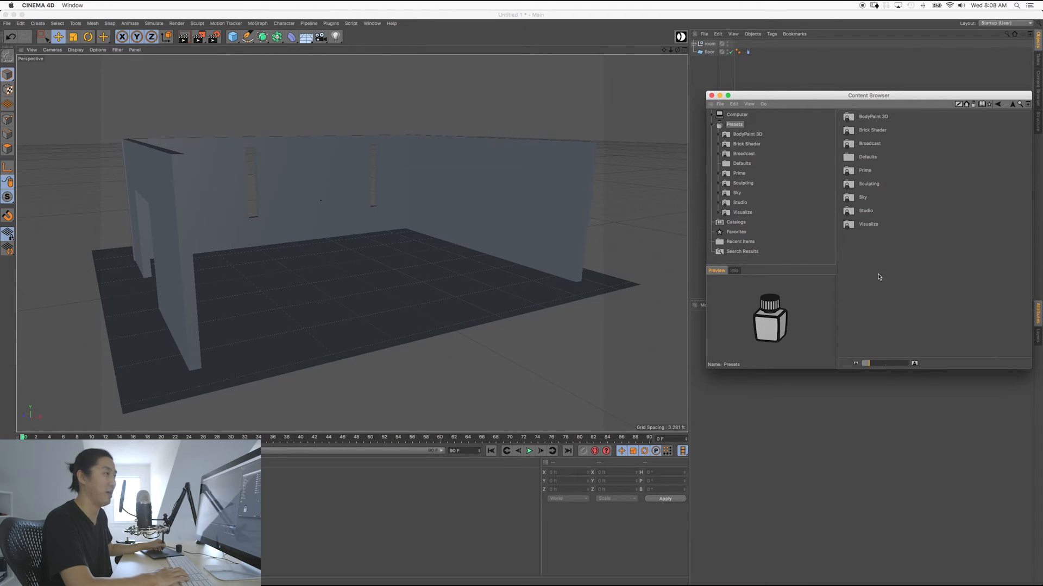
{"action": "mouse_move", "coordinate": [861, 267]}
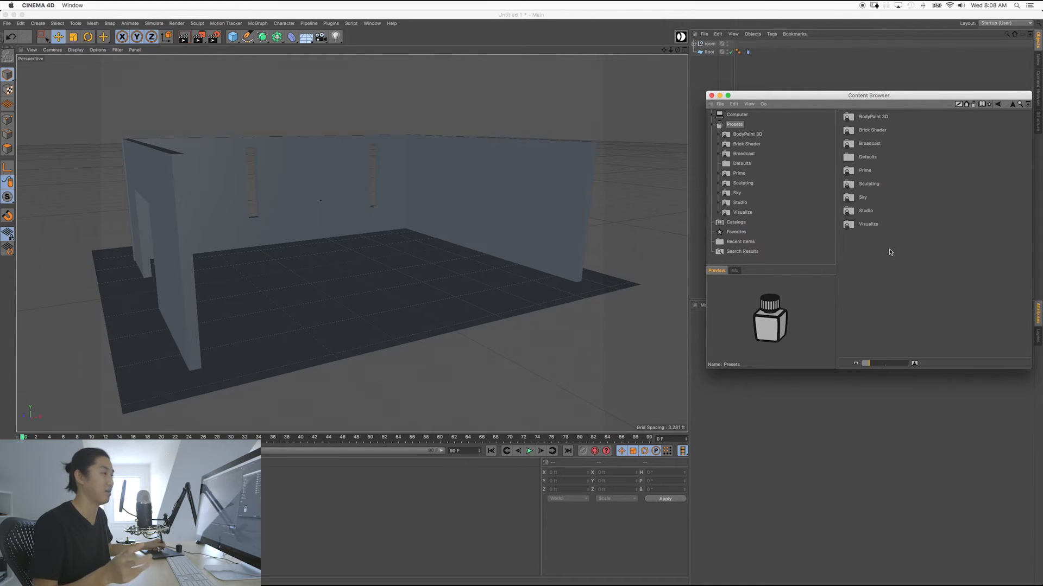
{"action": "mouse_move", "coordinate": [916, 278]}
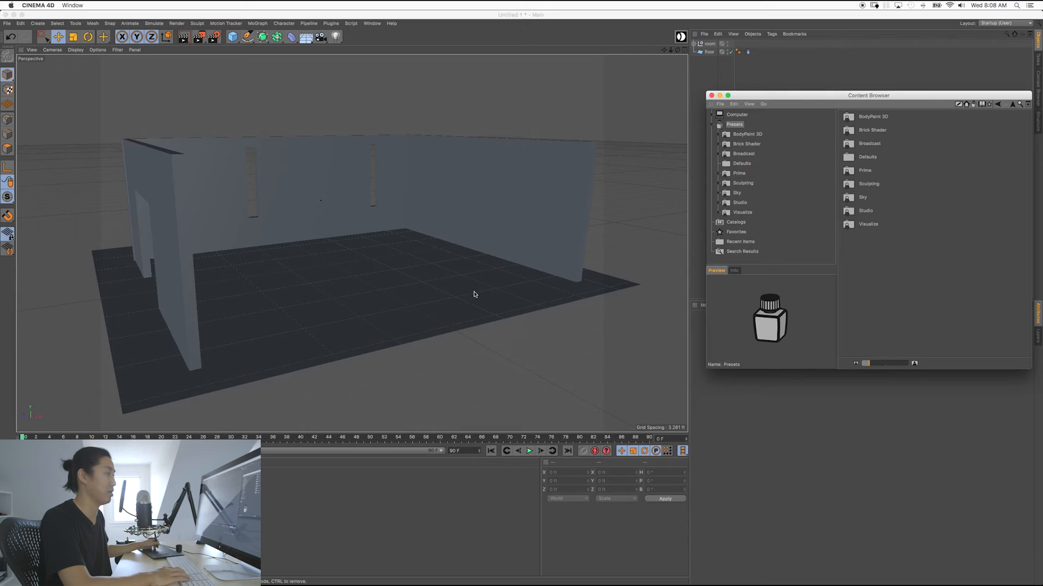
{"action": "mouse_move", "coordinate": [442, 297]}
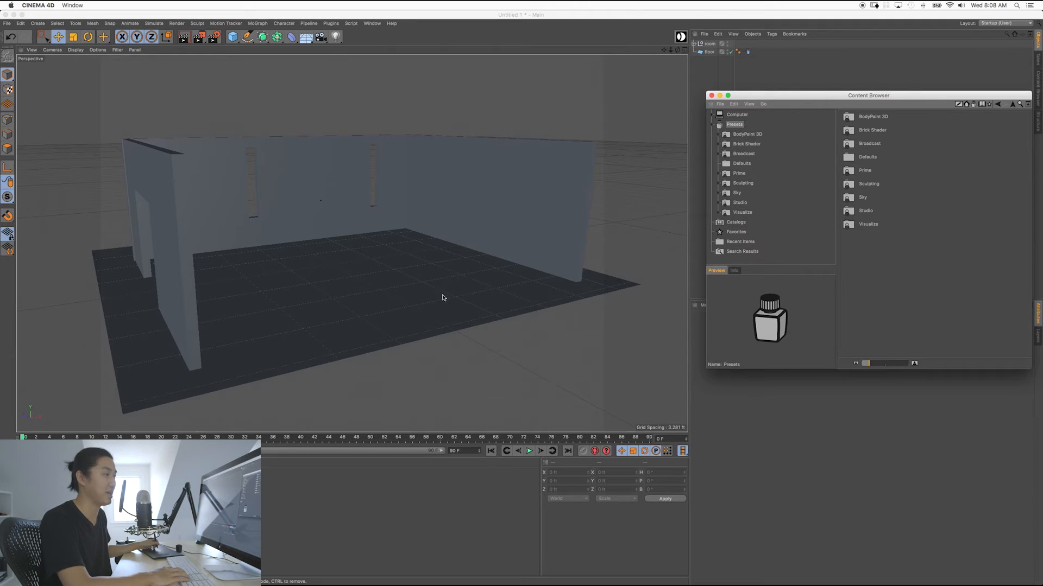
{"action": "mouse_move", "coordinate": [486, 305]}
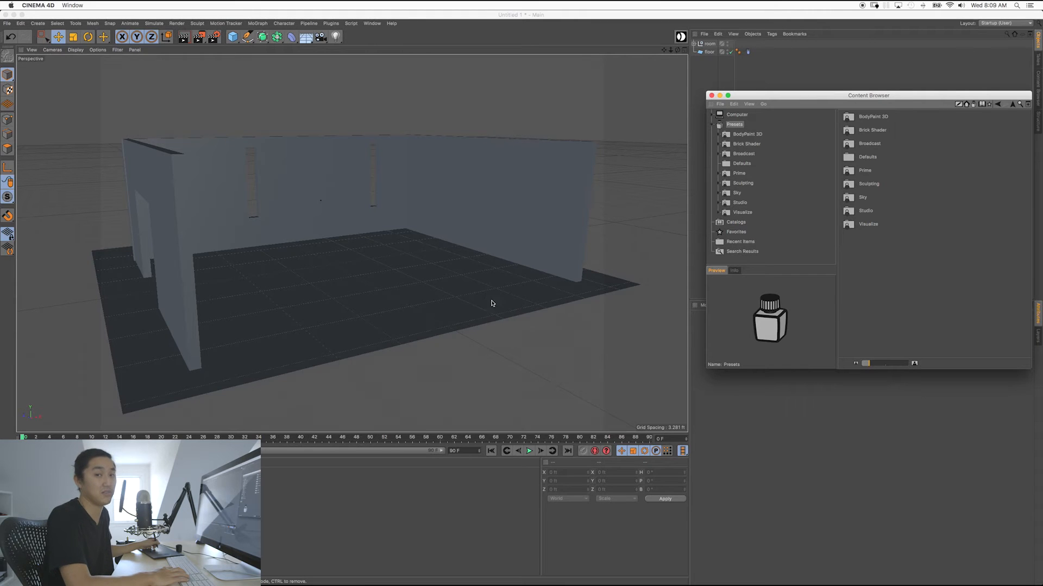
{"action": "mouse_move", "coordinate": [897, 226]}
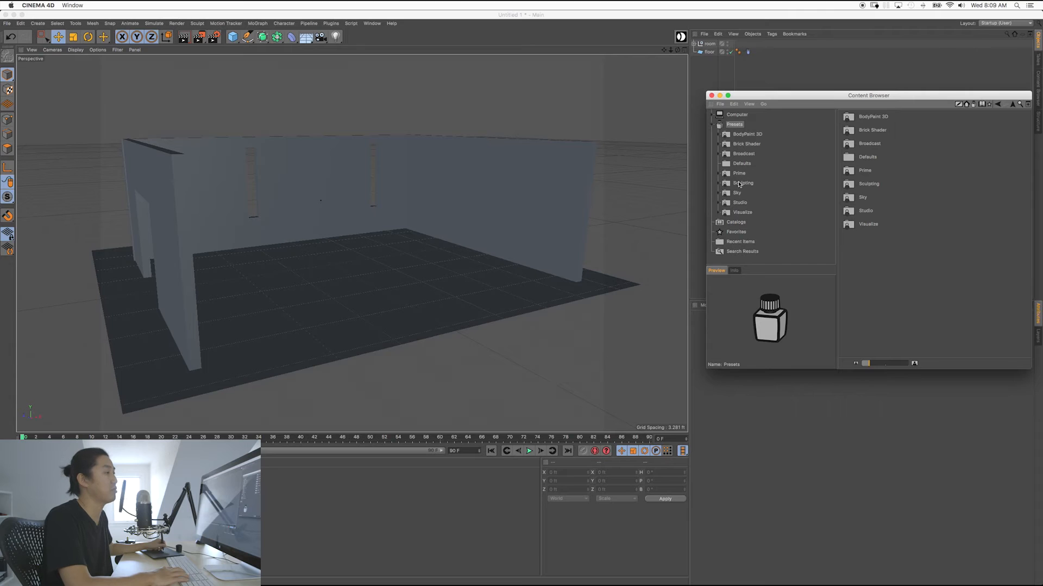
Peek at Prime's contents, then expand Broadcast and show its 3D Objects categories
{"action": "left_click", "coordinate": [739, 173]}
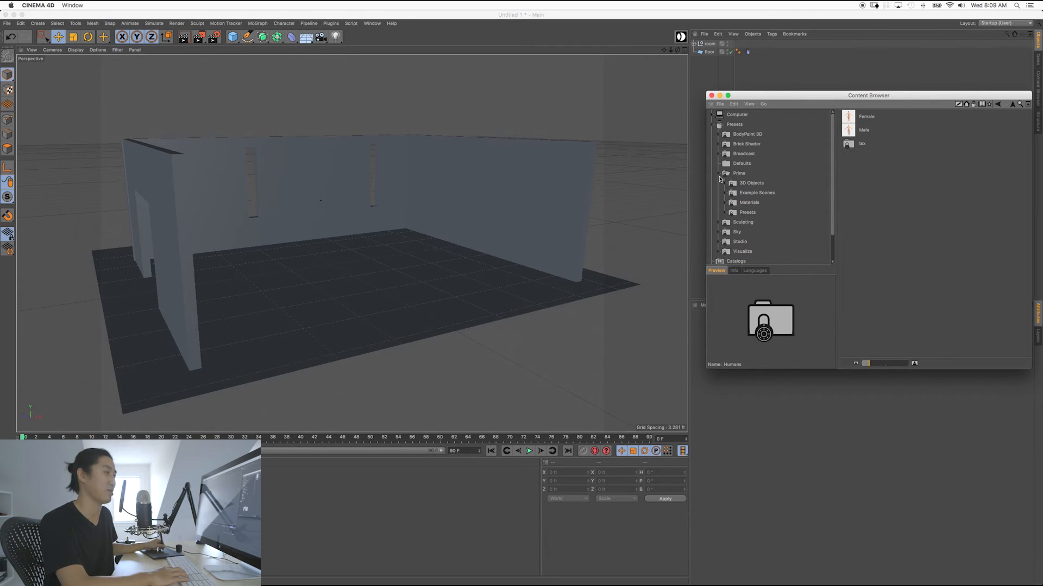
{"action": "left_click", "coordinate": [719, 173]}
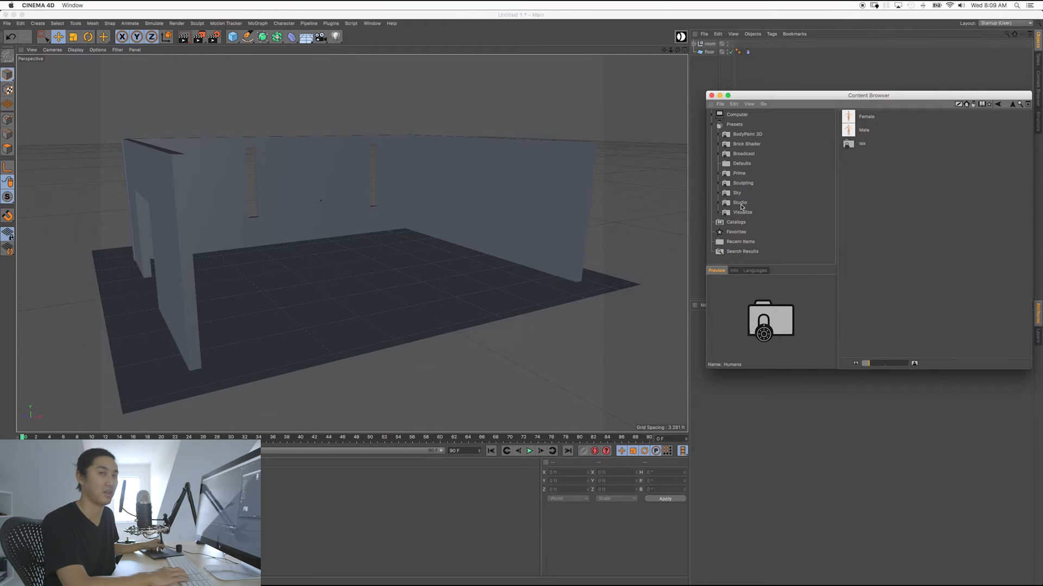
{"action": "mouse_move", "coordinate": [771, 233]}
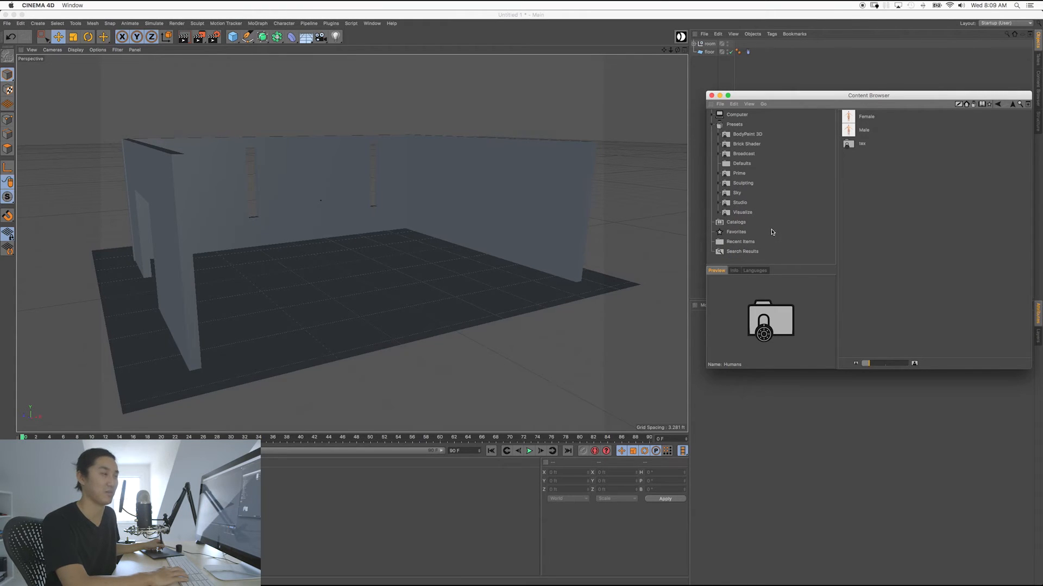
{"action": "mouse_move", "coordinate": [749, 251]}
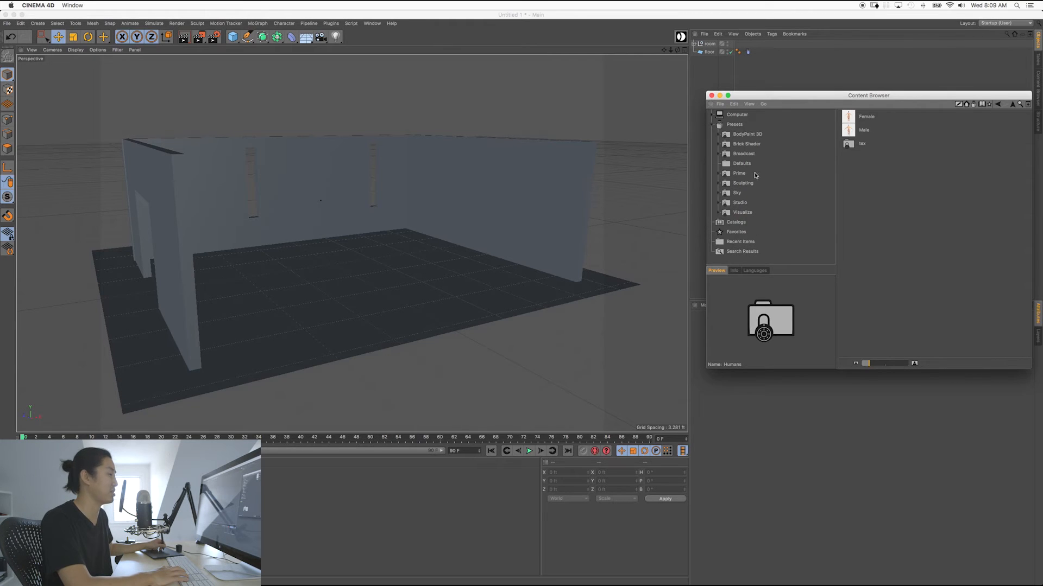
{"action": "left_click", "coordinate": [743, 153]}
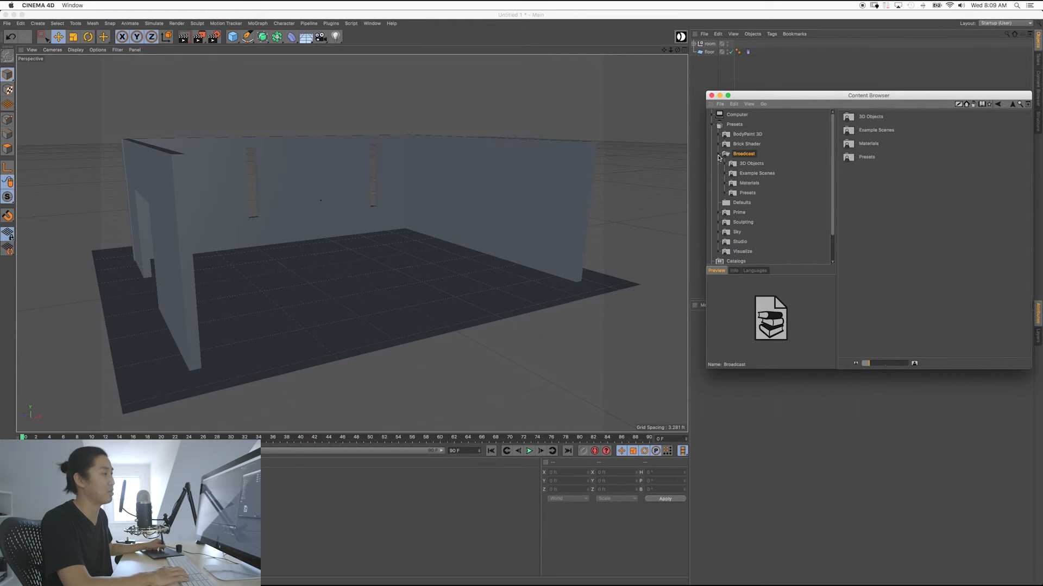
{"action": "left_click", "coordinate": [750, 164]}
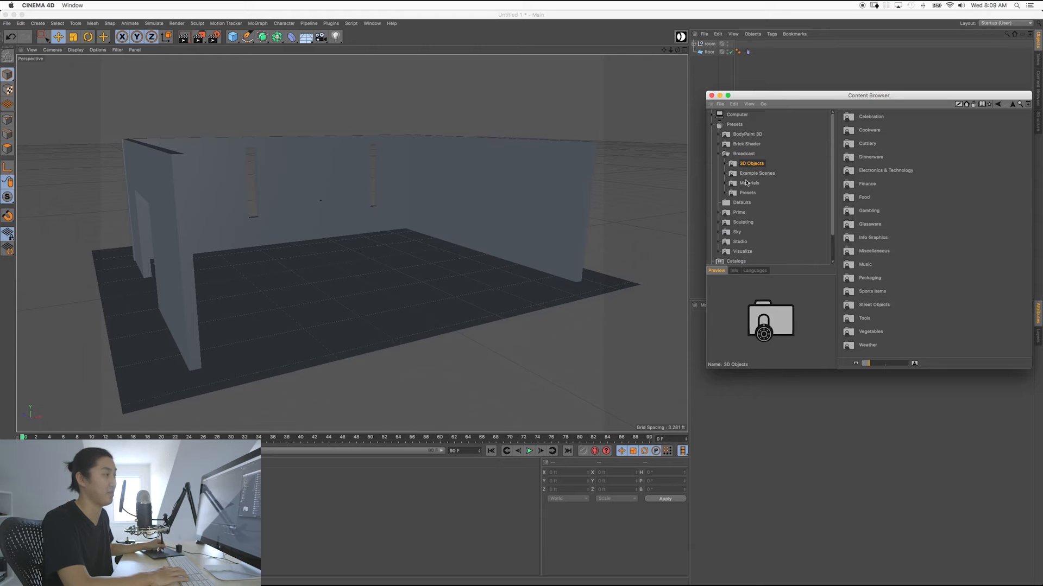
Enlarge the browser and preview Cookware, Cutlery, Dinnerware and Electronics & Technology models
{"action": "left_click_drag", "start_coordinate": [869, 95], "coordinate": [363, 141]}
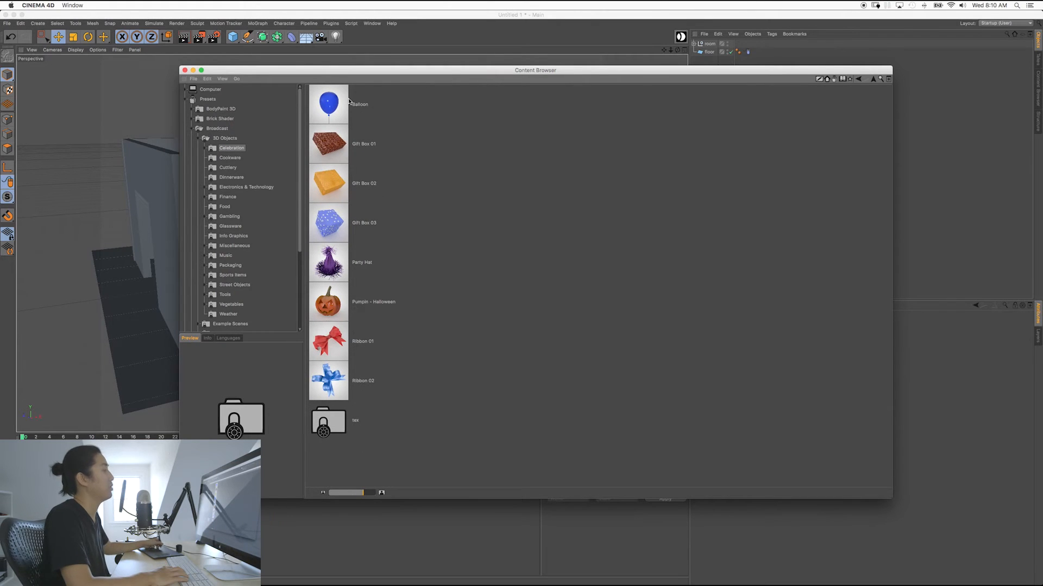
{"action": "mouse_move", "coordinate": [326, 279]}
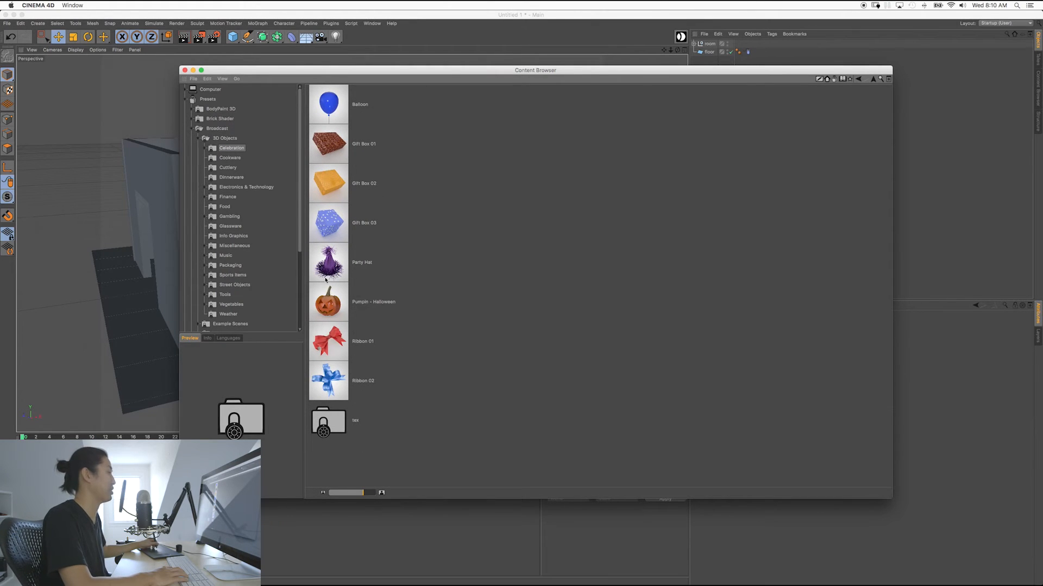
{"action": "left_click", "coordinate": [230, 157]}
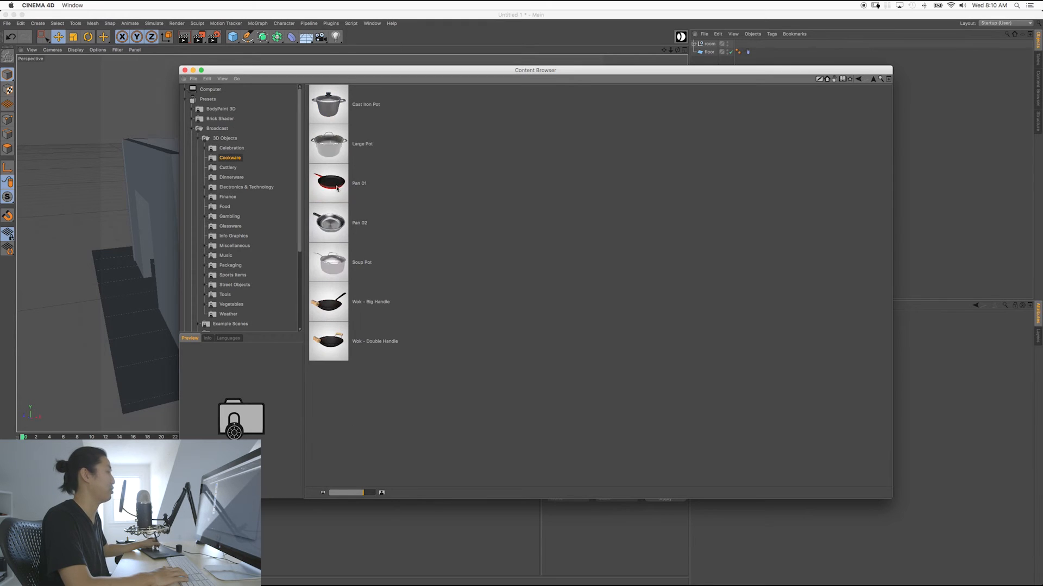
{"action": "left_click", "coordinate": [227, 167]}
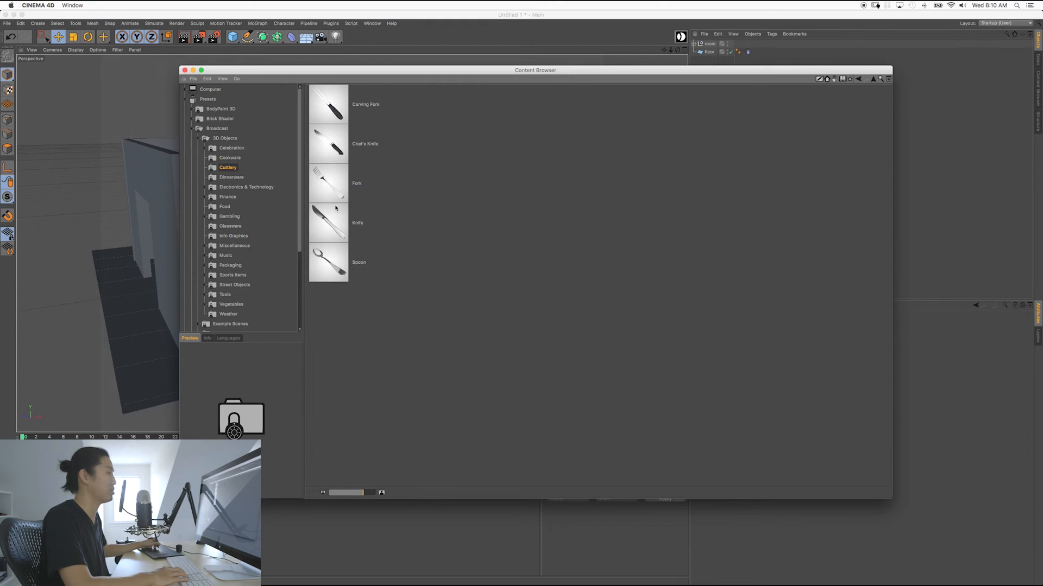
{"action": "left_click", "coordinate": [231, 177]}
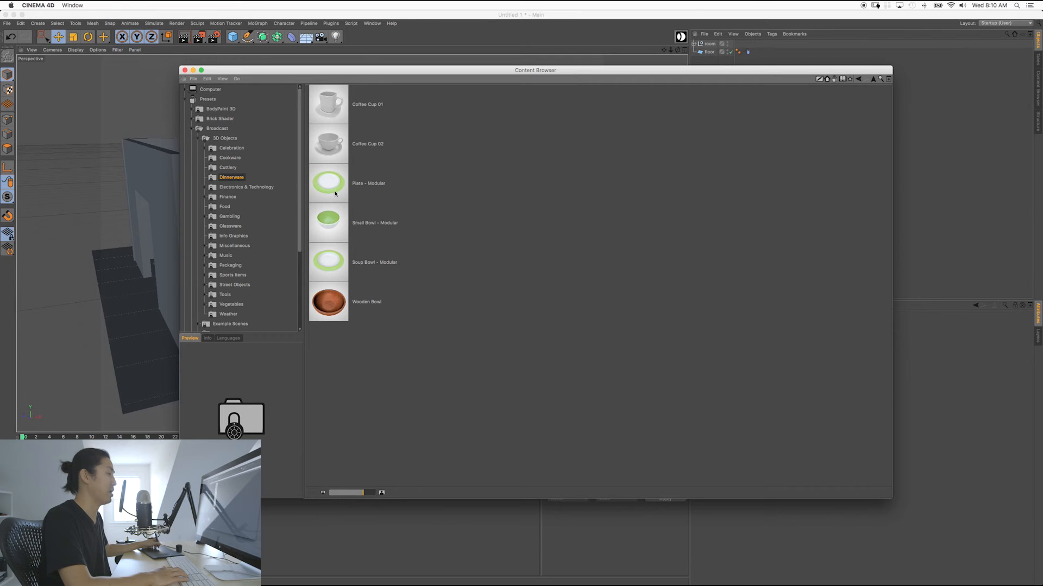
{"action": "mouse_move", "coordinate": [335, 136]}
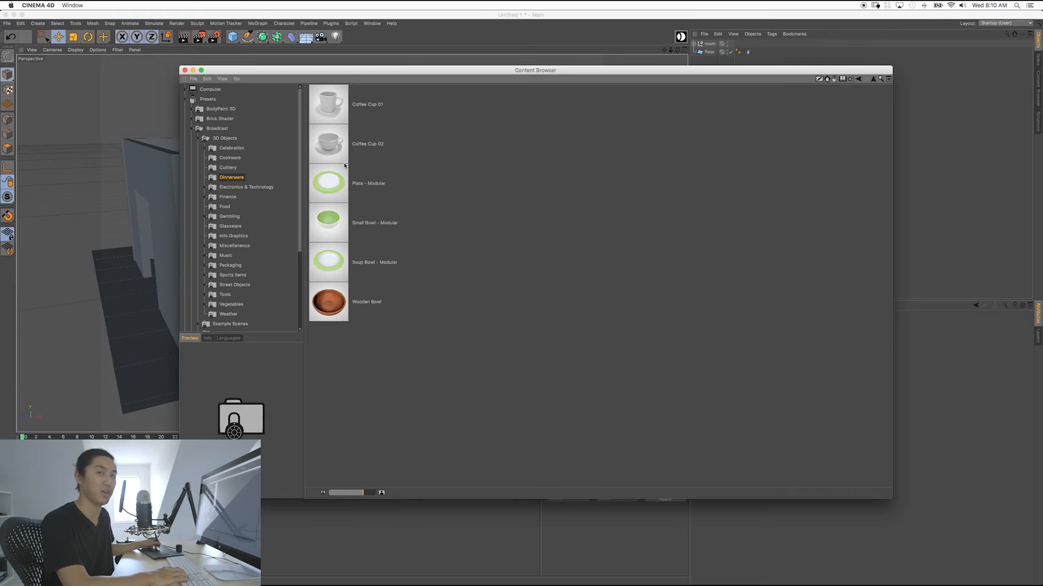
{"action": "left_click", "coordinate": [247, 187]}
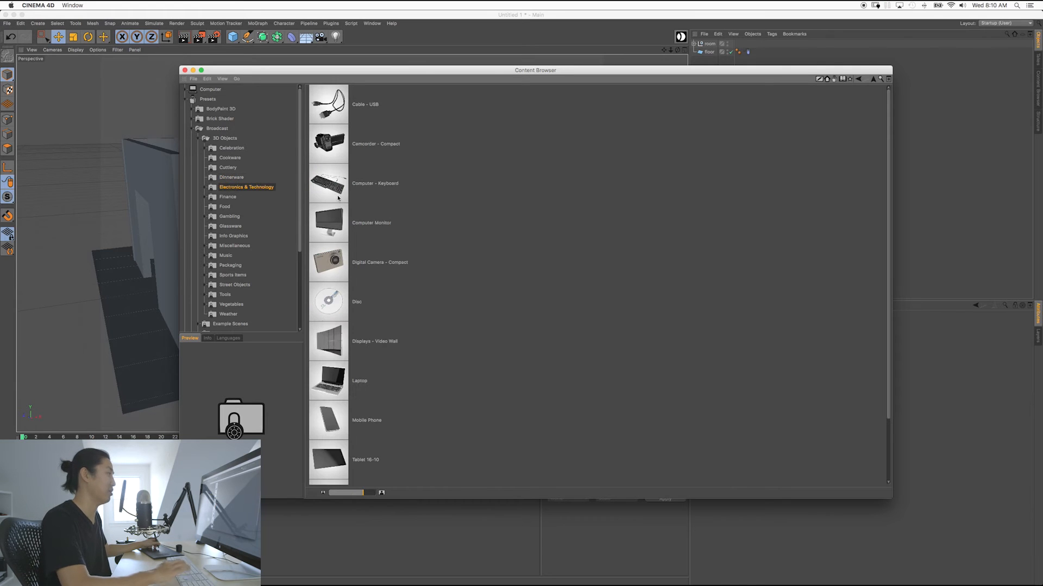
{"action": "scroll", "scroll_direction": "down", "scroll_amount": 3}
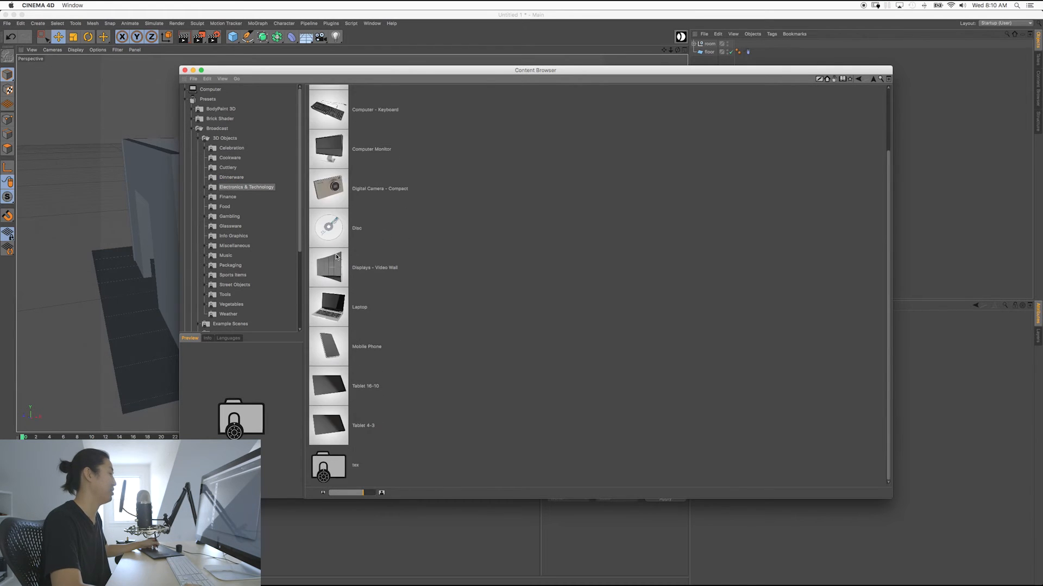
{"action": "left_click", "coordinate": [227, 197]}
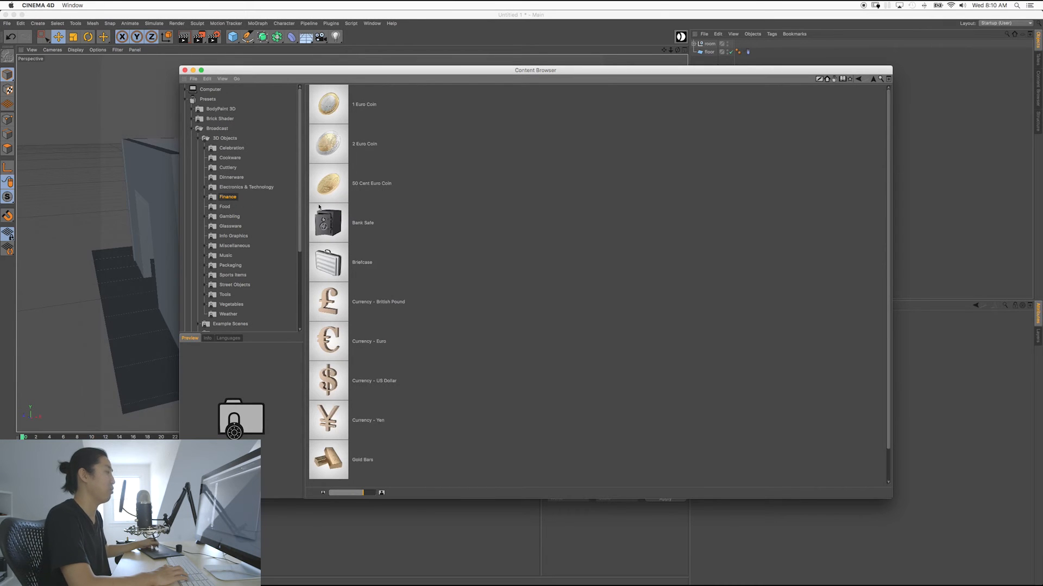
Preview the Food and Gambling presets, ending on Glassware's mugs, jars and glasses
{"action": "left_click", "coordinate": [225, 206]}
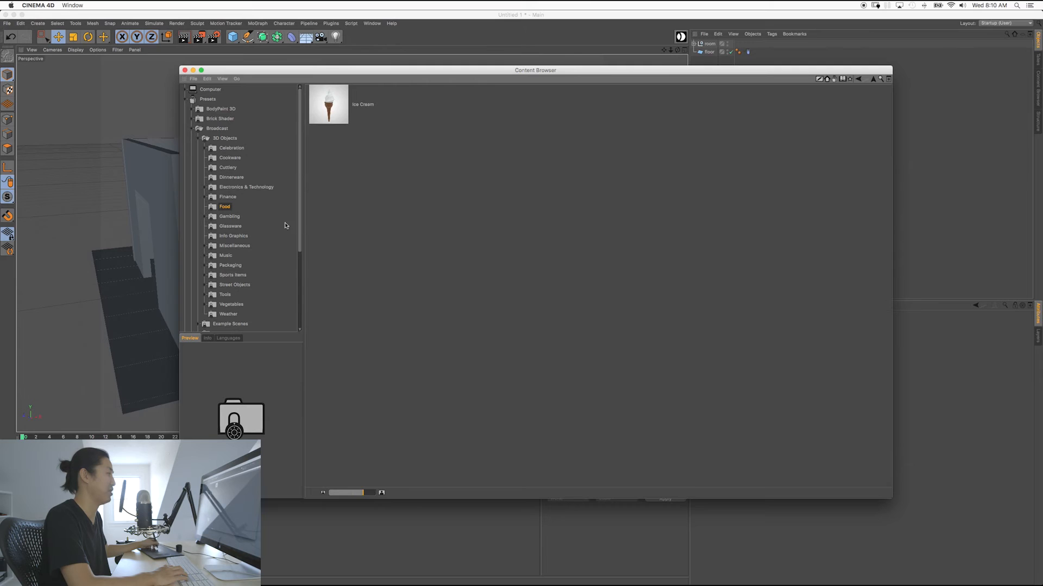
{"action": "left_click", "coordinate": [229, 216]}
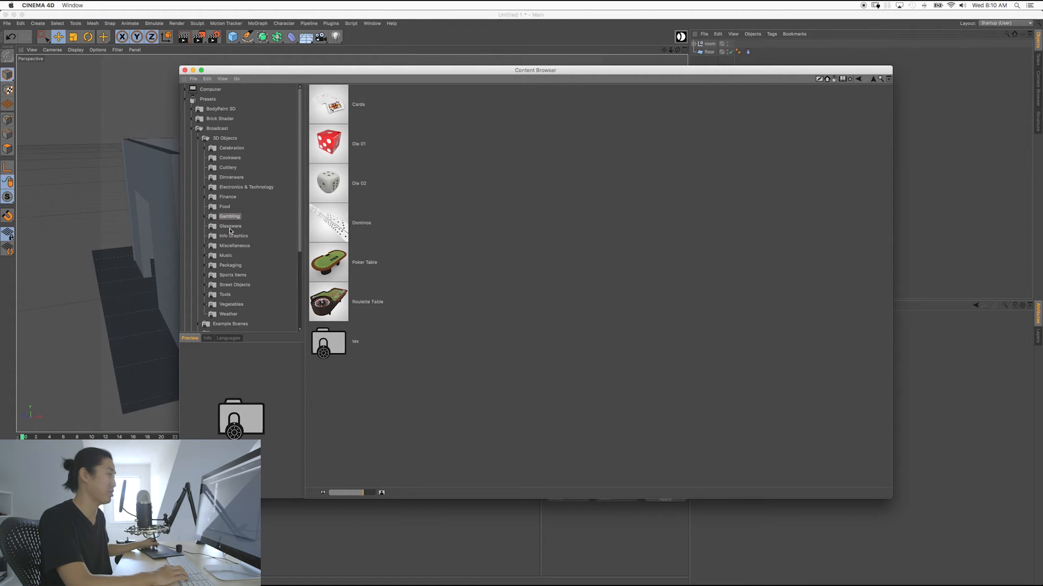
{"action": "left_click", "coordinate": [230, 226]}
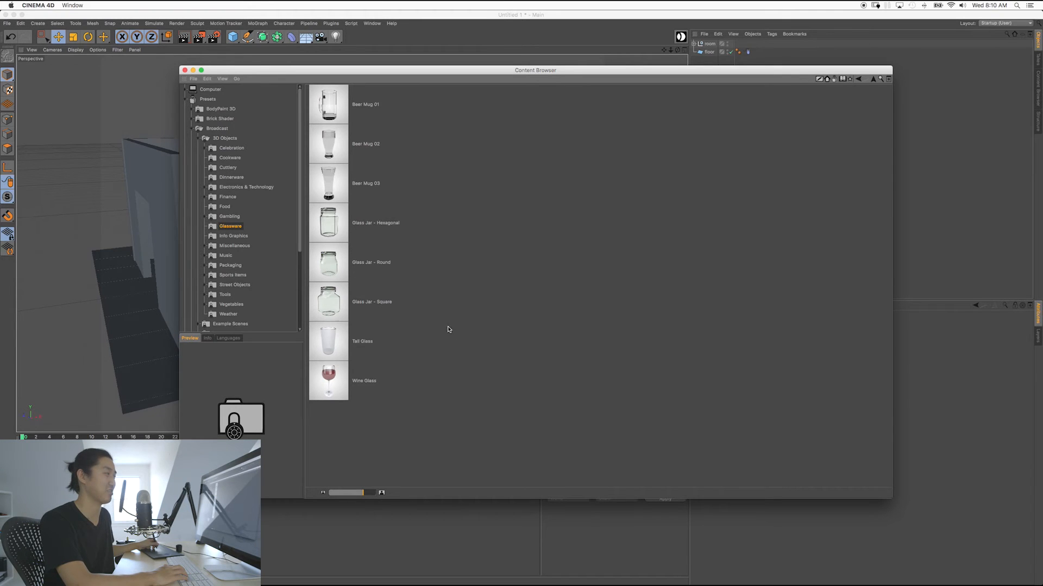
{"action": "mouse_move", "coordinate": [440, 274]}
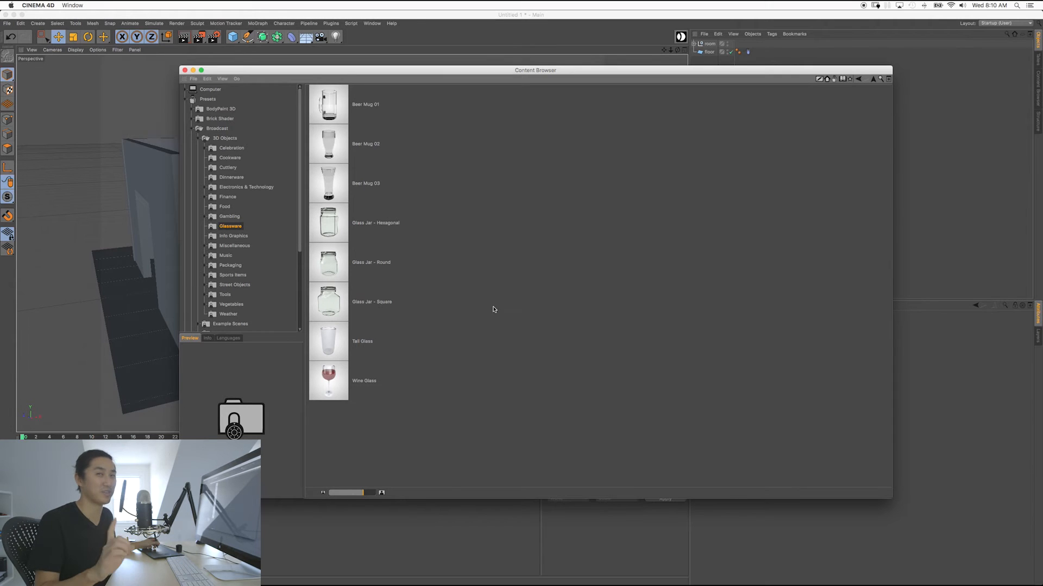
{"action": "mouse_move", "coordinate": [504, 319]}
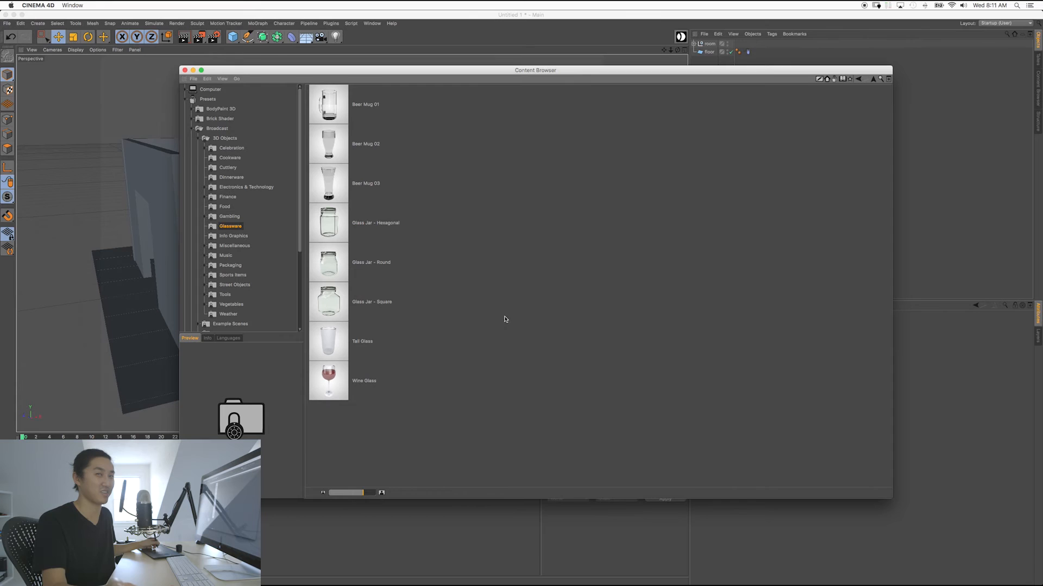
{"action": "mouse_move", "coordinate": [522, 326]}
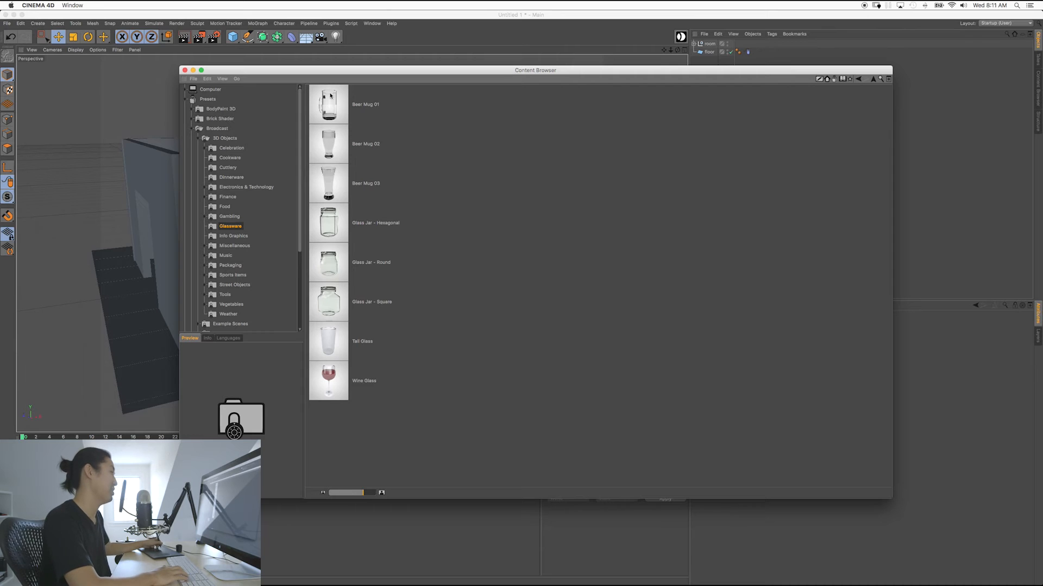
Preview Info Graphics, Music, Packaging and Sports Items, checking the Basketball - Basket model
{"action": "left_click", "coordinate": [234, 236]}
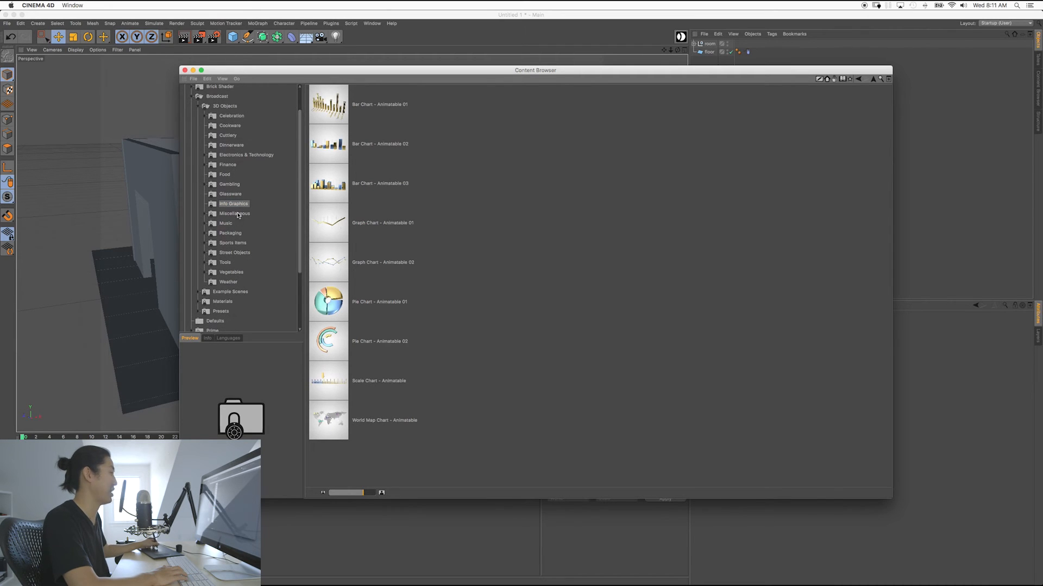
{"action": "left_click", "coordinate": [225, 222]}
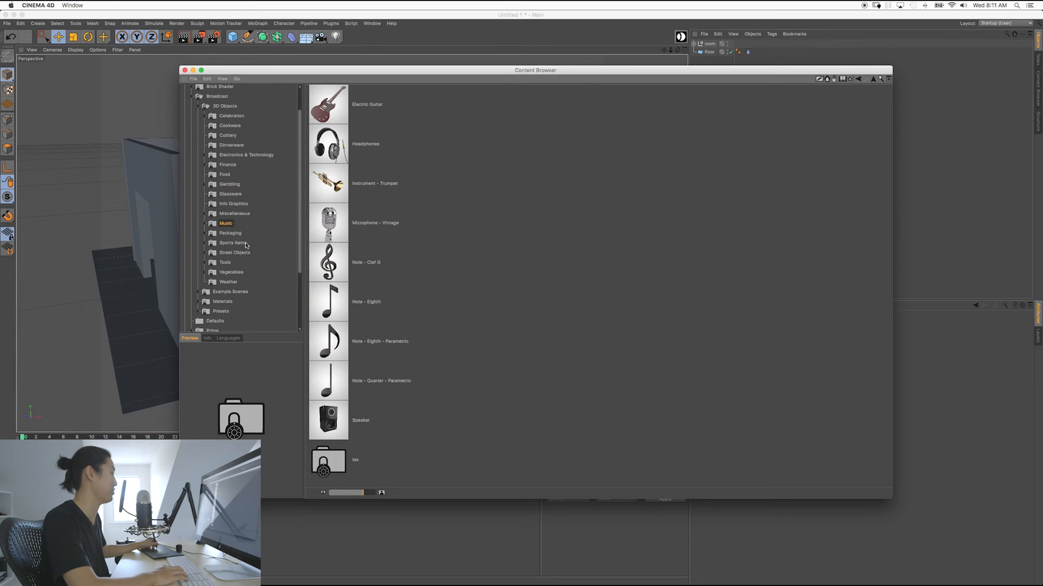
{"action": "mouse_move", "coordinate": [348, 368]}
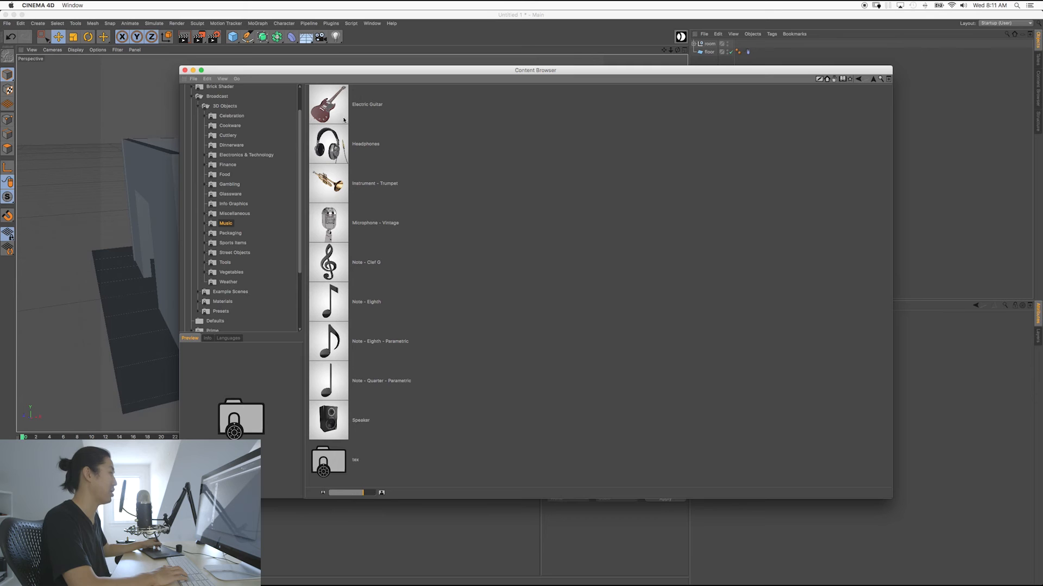
{"action": "mouse_move", "coordinate": [333, 112]}
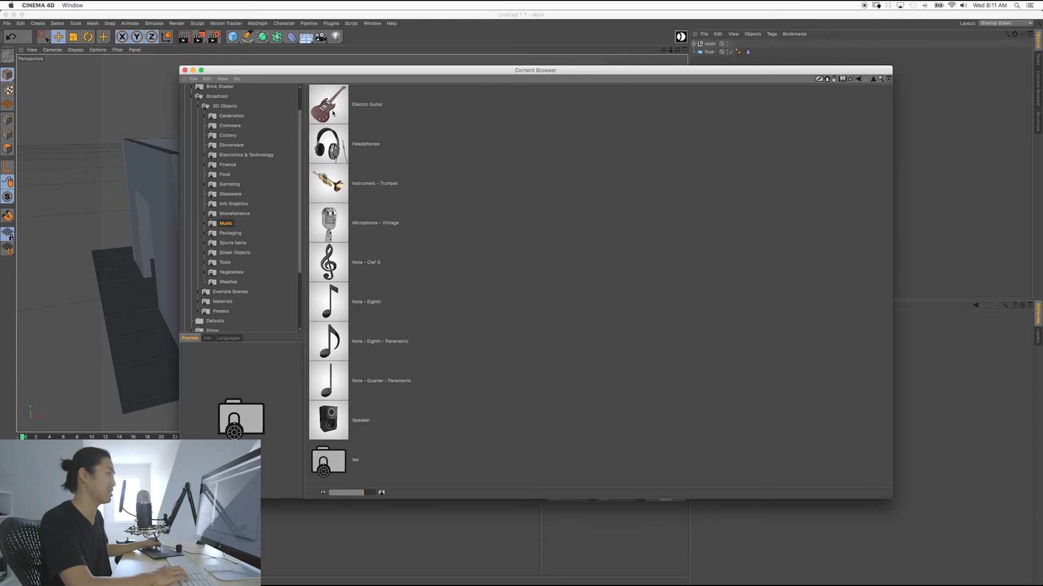
{"action": "mouse_move", "coordinate": [345, 168]}
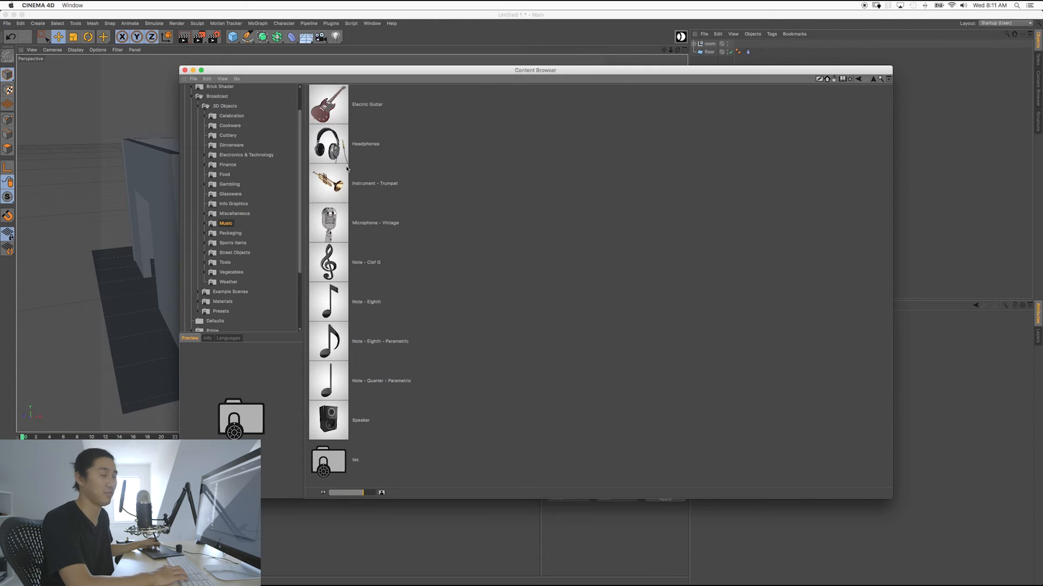
{"action": "left_click", "coordinate": [231, 232]}
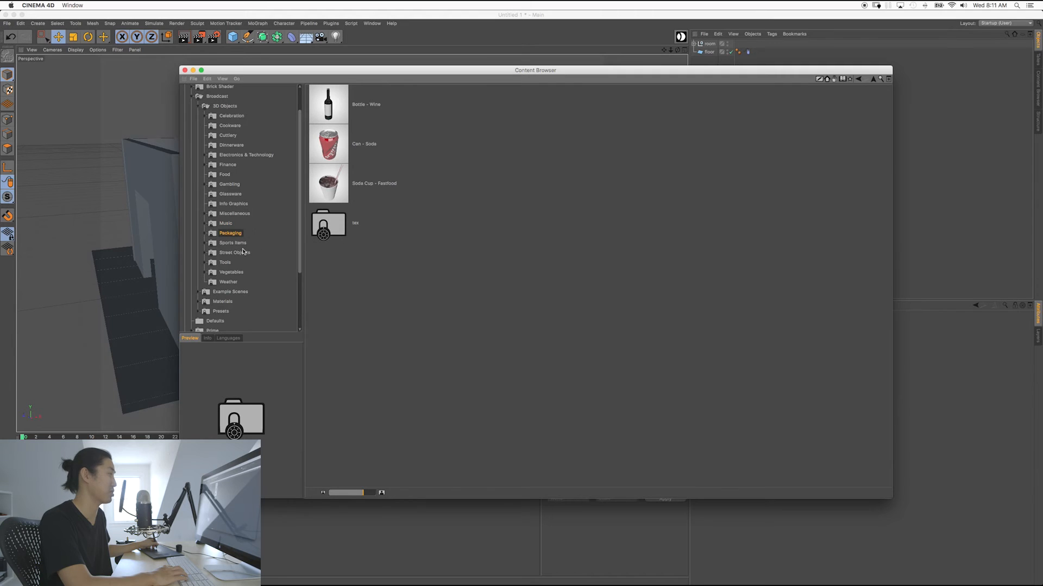
{"action": "left_click", "coordinate": [232, 242]}
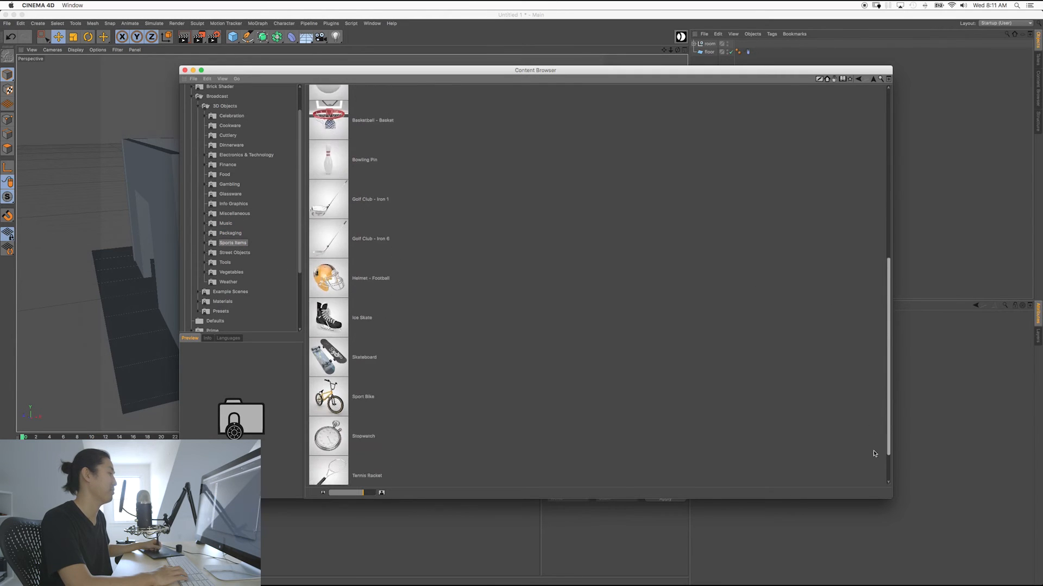
{"action": "scroll", "scroll_direction": "down", "scroll_amount": 3}
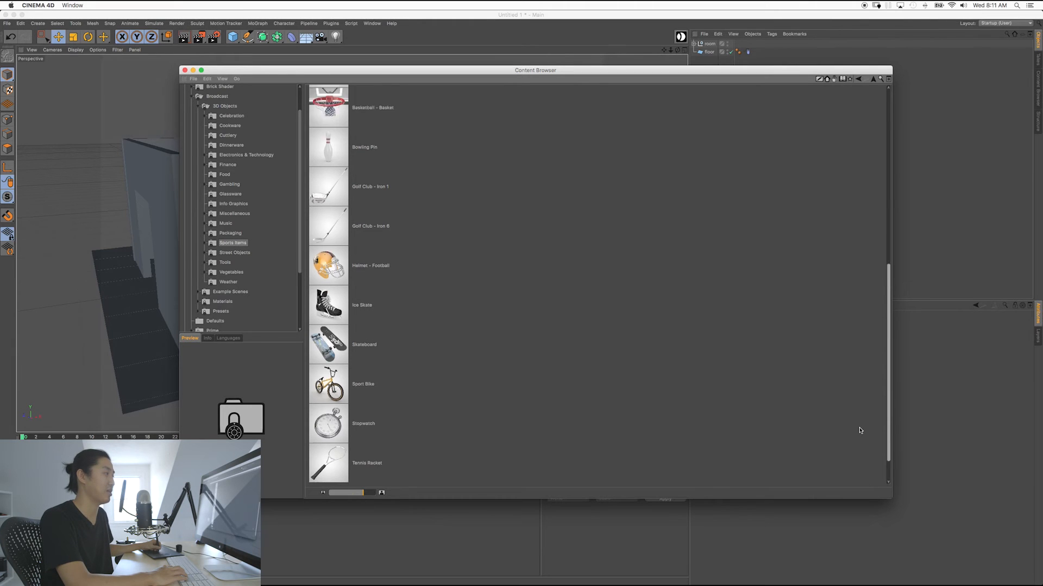
{"action": "scroll", "scroll_direction": "up", "scroll_amount": 3}
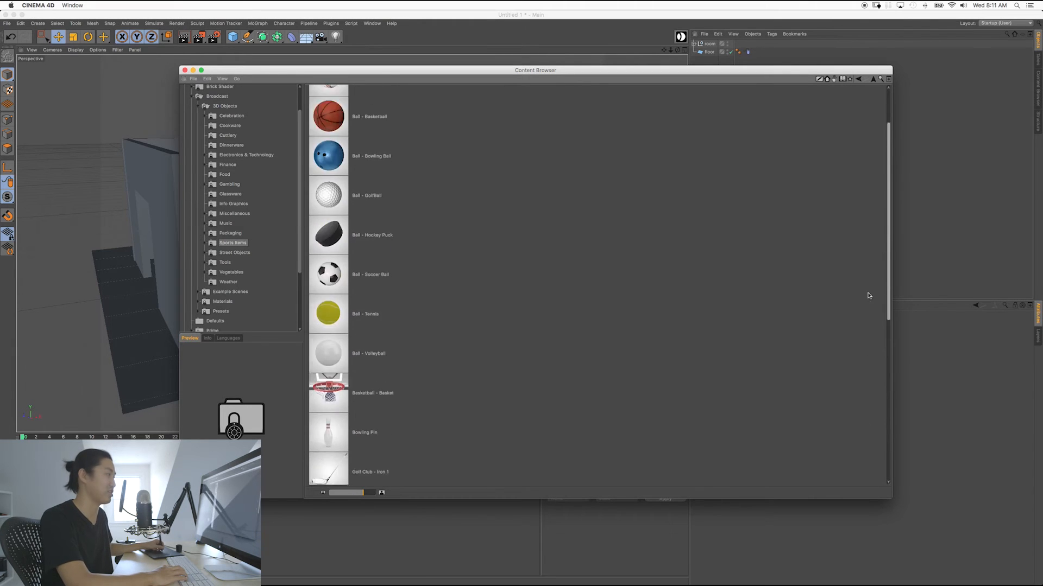
{"action": "scroll", "scroll_direction": "down", "scroll_amount": 3}
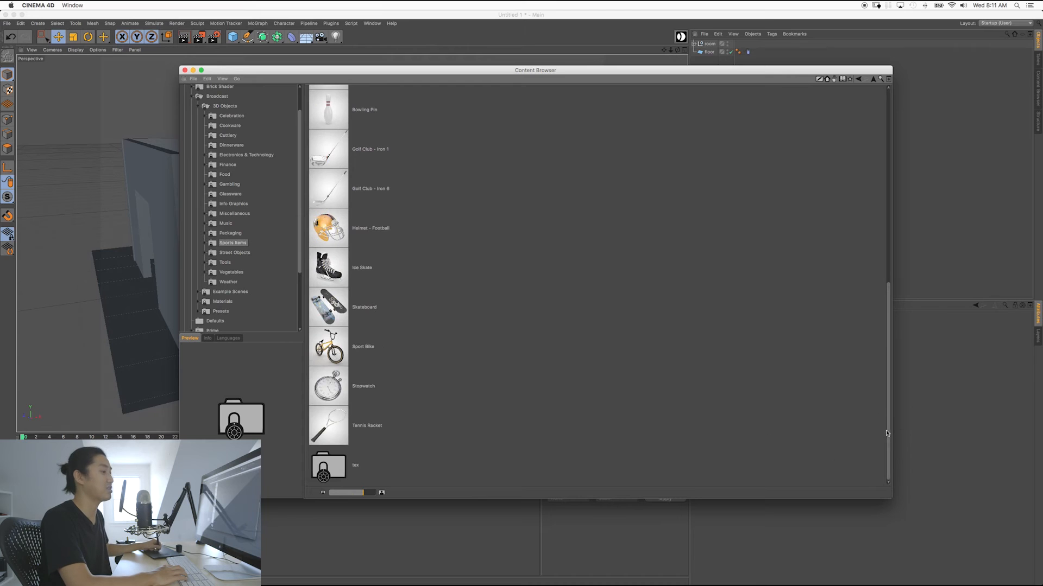
{"action": "scroll", "scroll_direction": "up", "scroll_amount": 3}
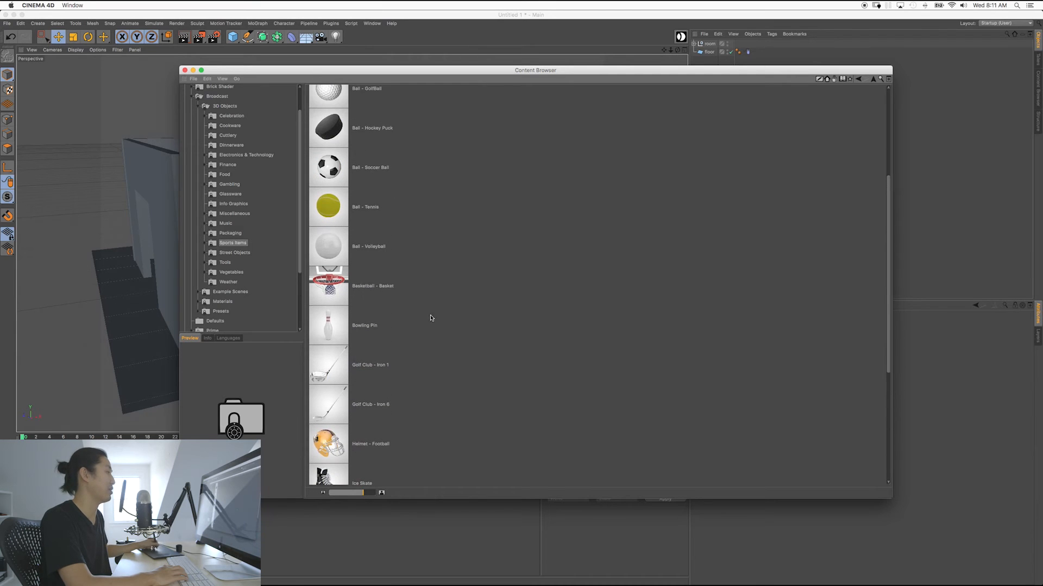
{"action": "left_click", "coordinate": [372, 286]}
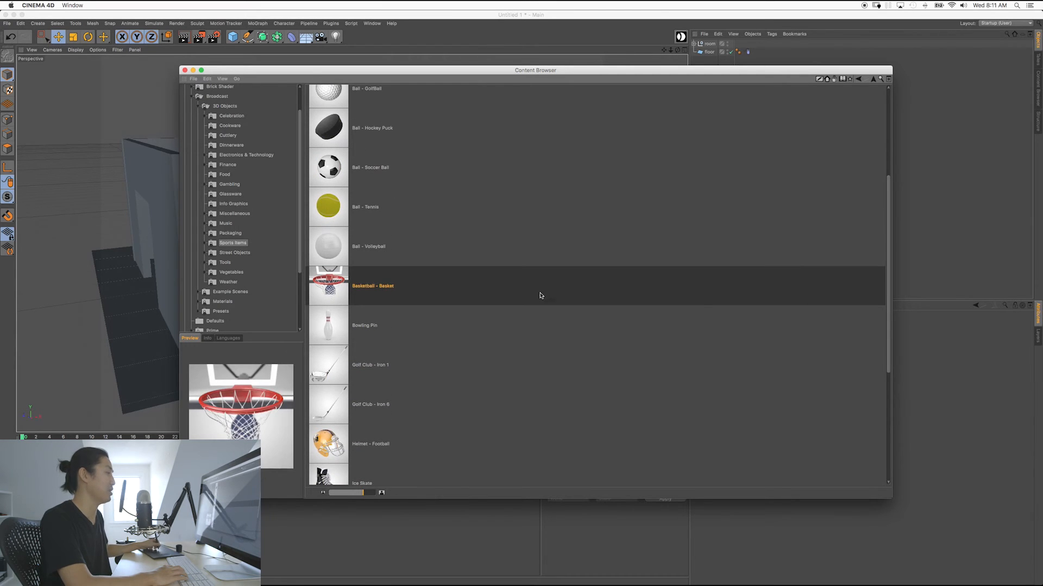
{"action": "mouse_move", "coordinate": [883, 321]}
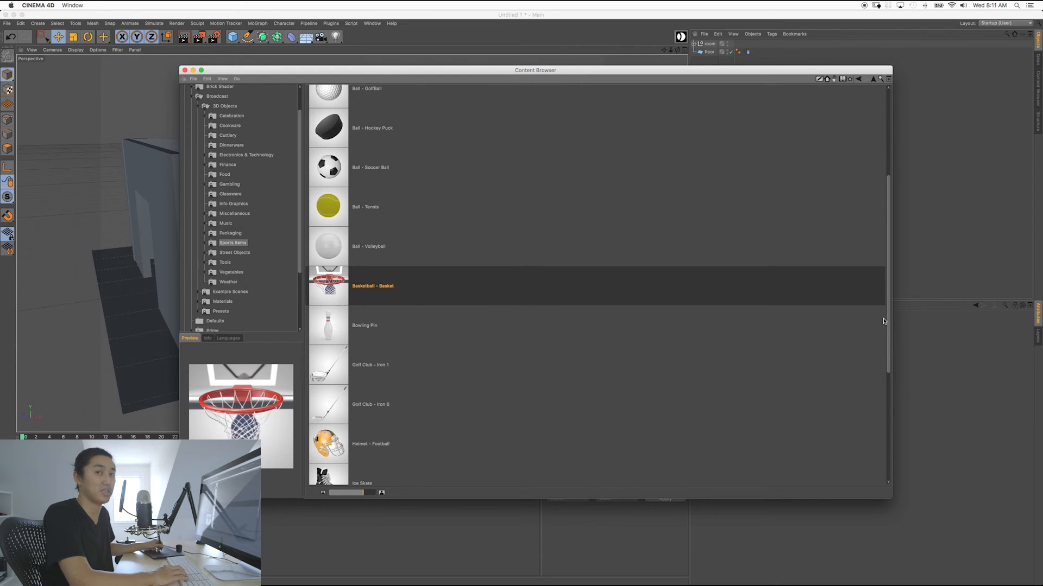
Preview Street Objects, Tools and Weather presets such as Cloud, Tornado, Moon and Sun
{"action": "left_click", "coordinate": [235, 252]}
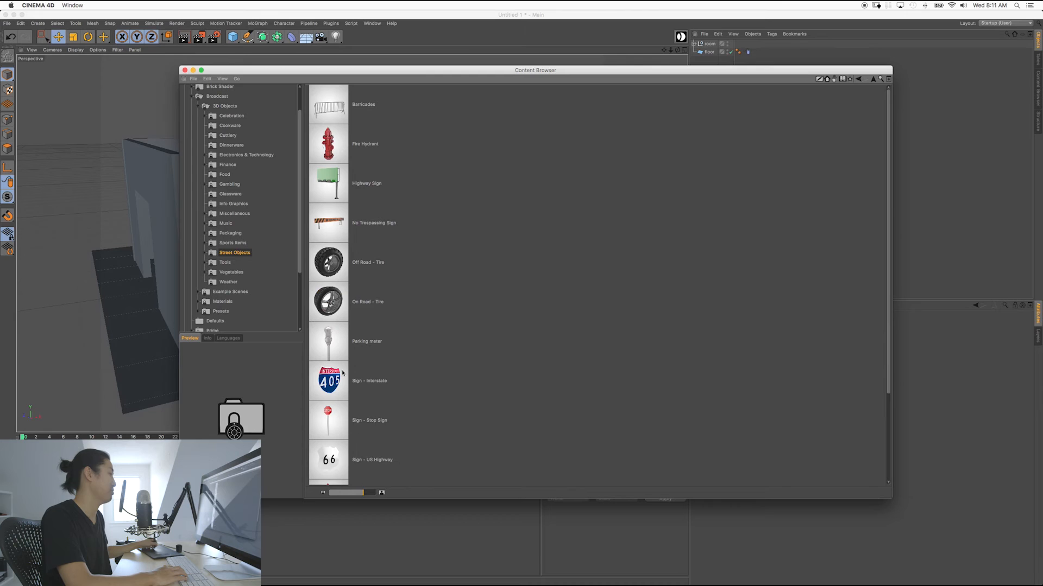
{"action": "left_click", "coordinate": [224, 262]}
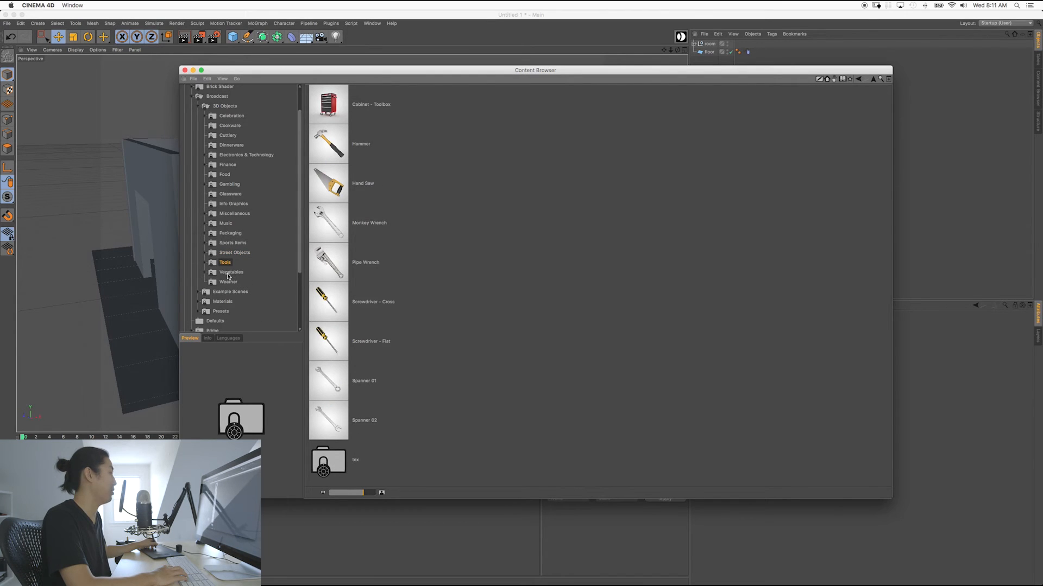
{"action": "left_click", "coordinate": [227, 282]}
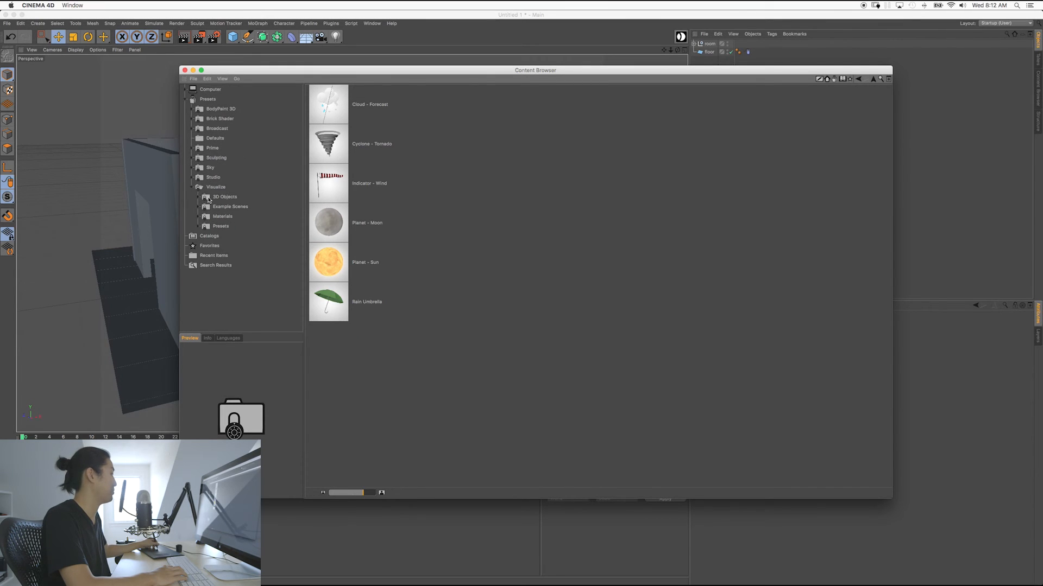
Preview Visualize's Appliances, Bath (Bathtubs, Lamps & Mirrors, Towels) and Bedroom furniture presets
{"action": "left_click", "coordinate": [226, 196]}
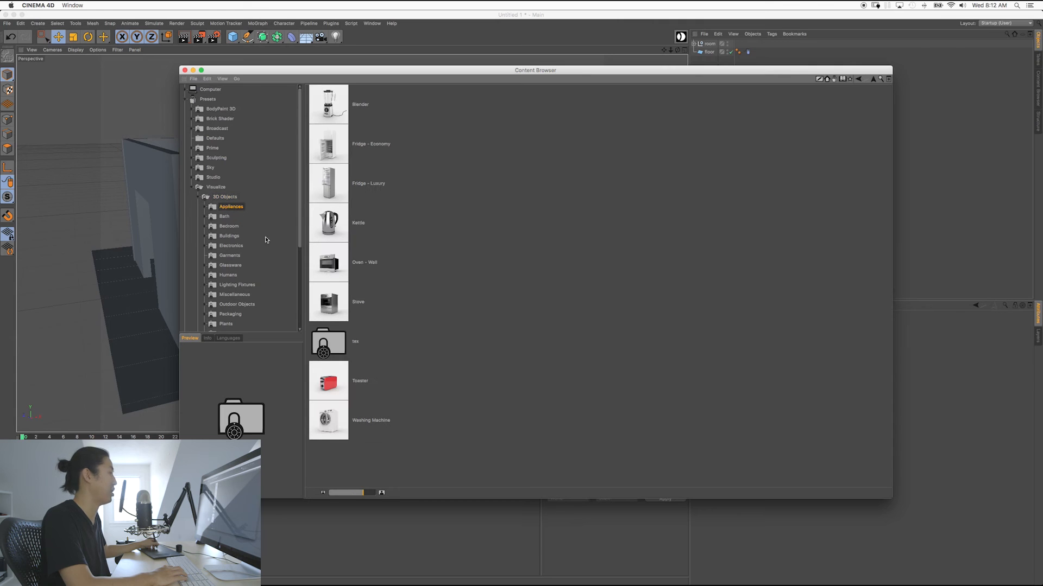
{"action": "mouse_move", "coordinate": [230, 222]}
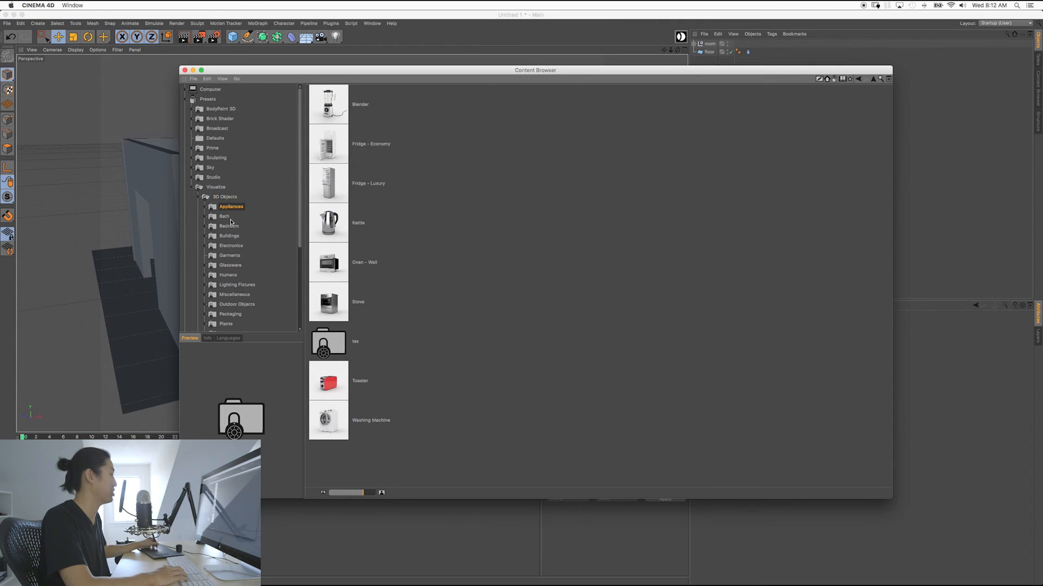
{"action": "left_click", "coordinate": [224, 216]}
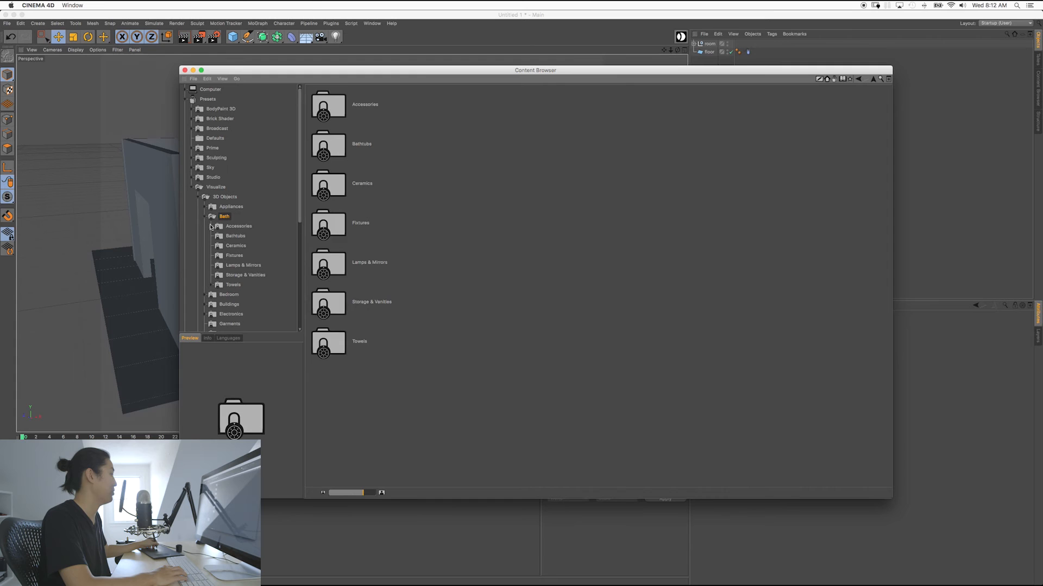
{"action": "left_click", "coordinate": [235, 236]}
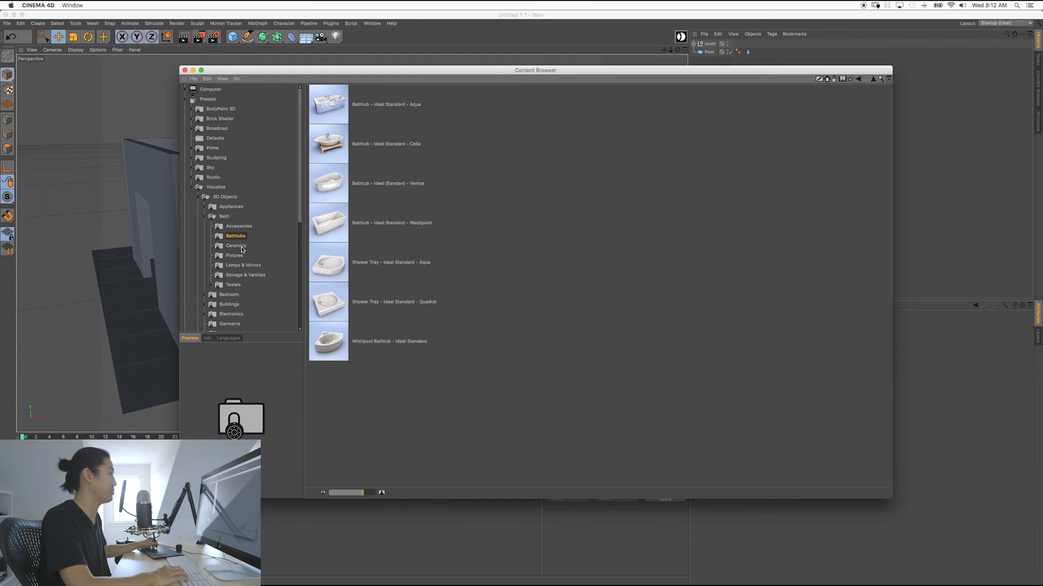
{"action": "left_click", "coordinate": [243, 265]}
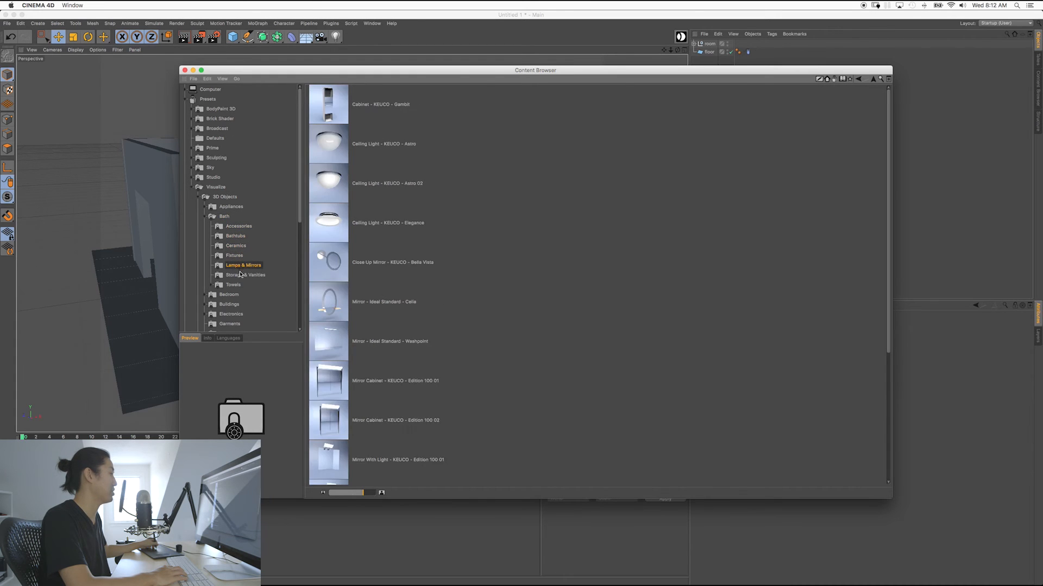
{"action": "left_click", "coordinate": [232, 284]}
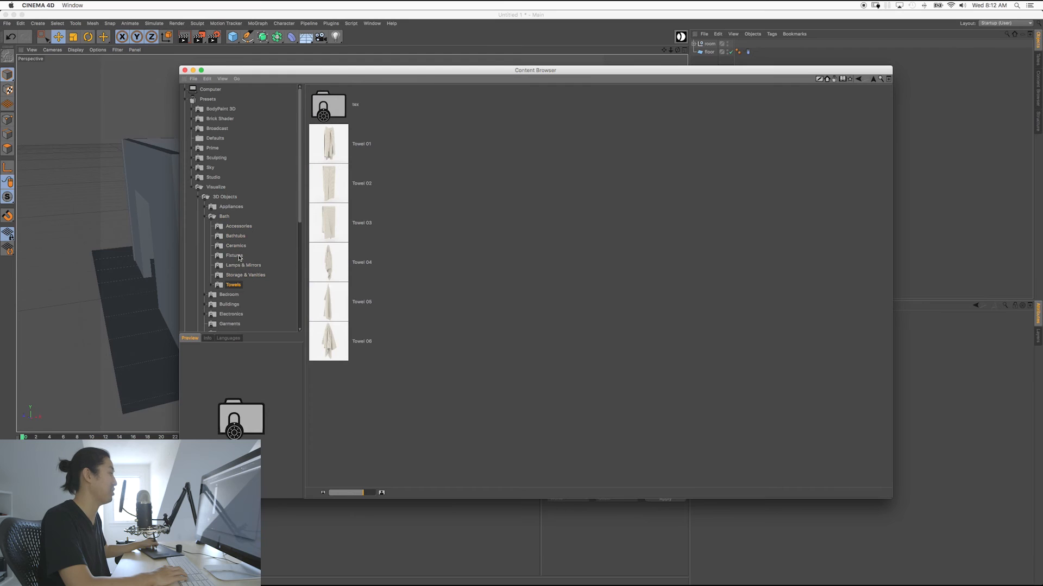
{"action": "left_click", "coordinate": [229, 226]}
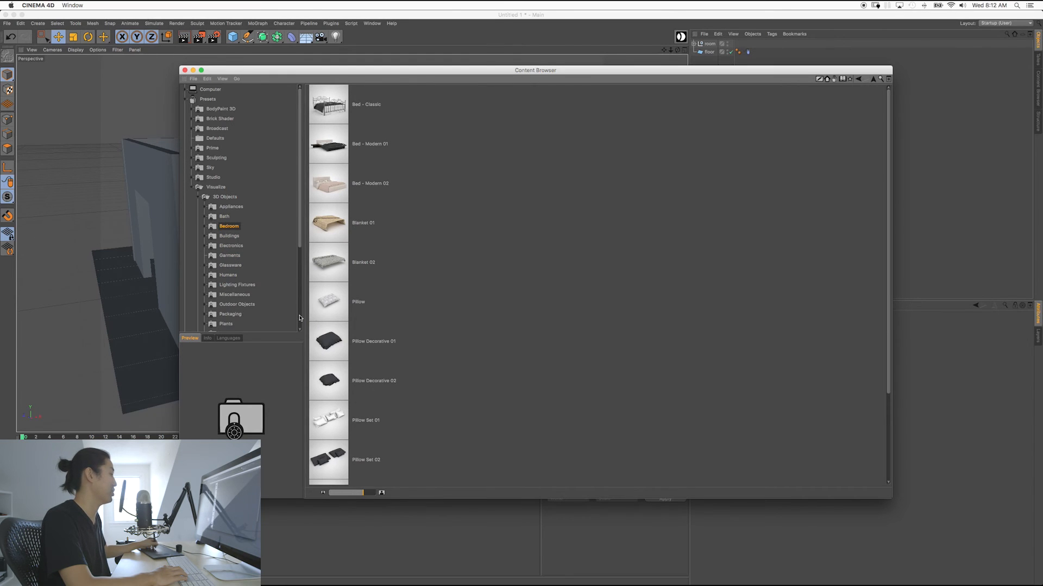
{"action": "left_click", "coordinate": [213, 236]}
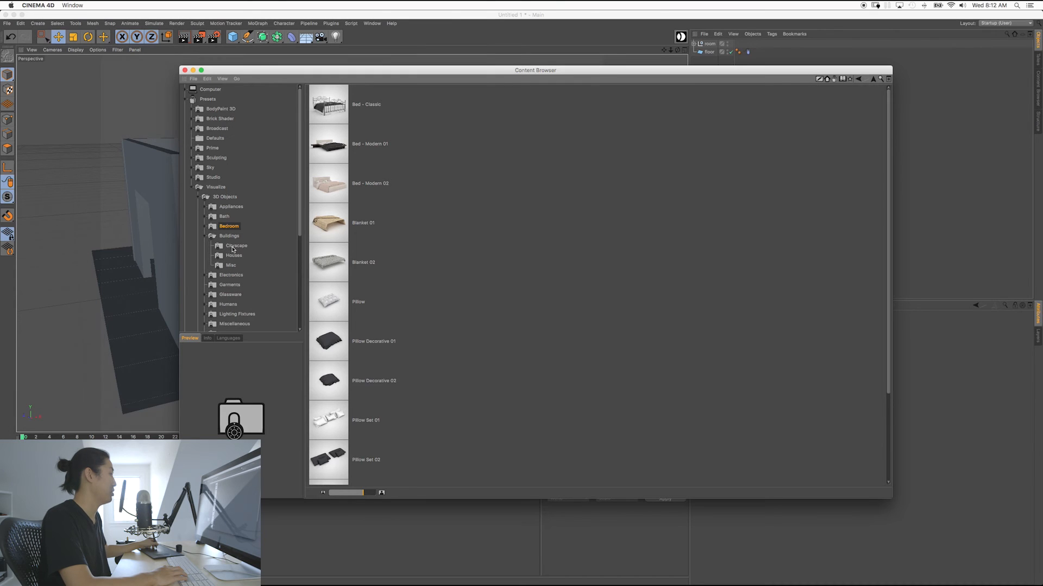
Preview Buildings, Cityscape, Electronics, Glassware, Humans 3D Silhouettes and miscellaneous presets
{"action": "left_click", "coordinate": [231, 265]}
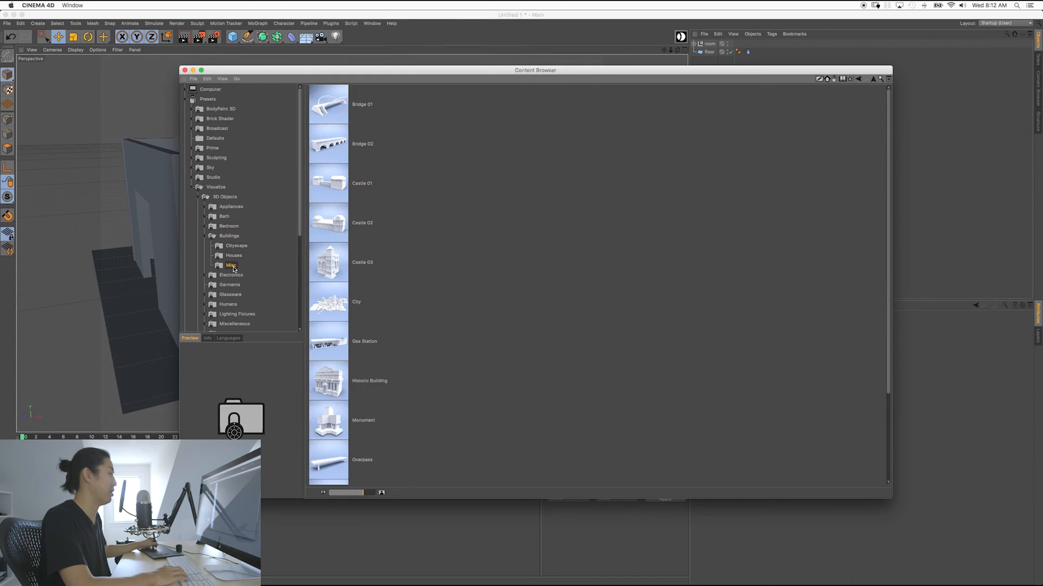
{"action": "left_click", "coordinate": [236, 246]}
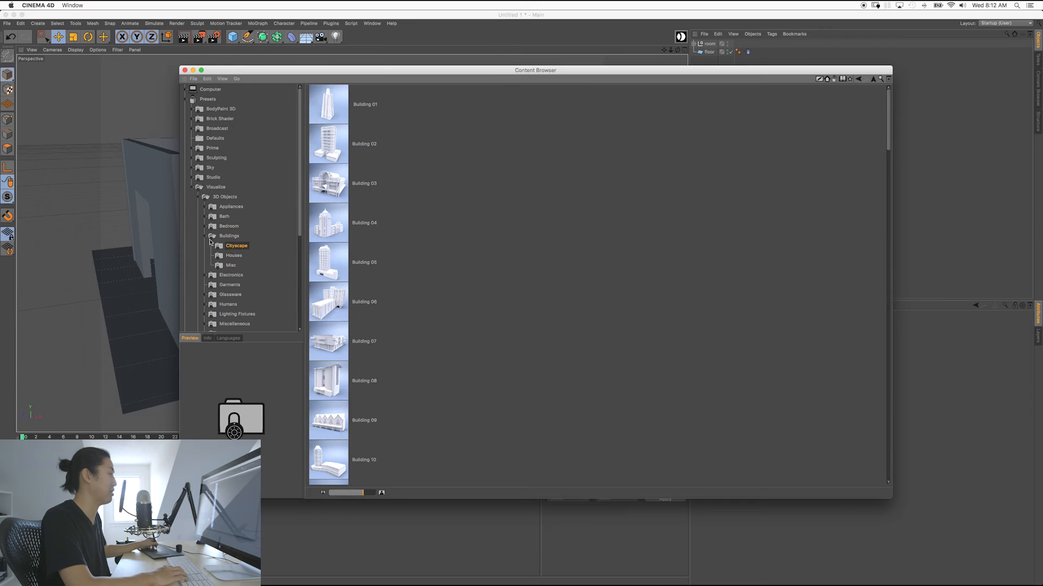
{"action": "left_click", "coordinate": [231, 245]}
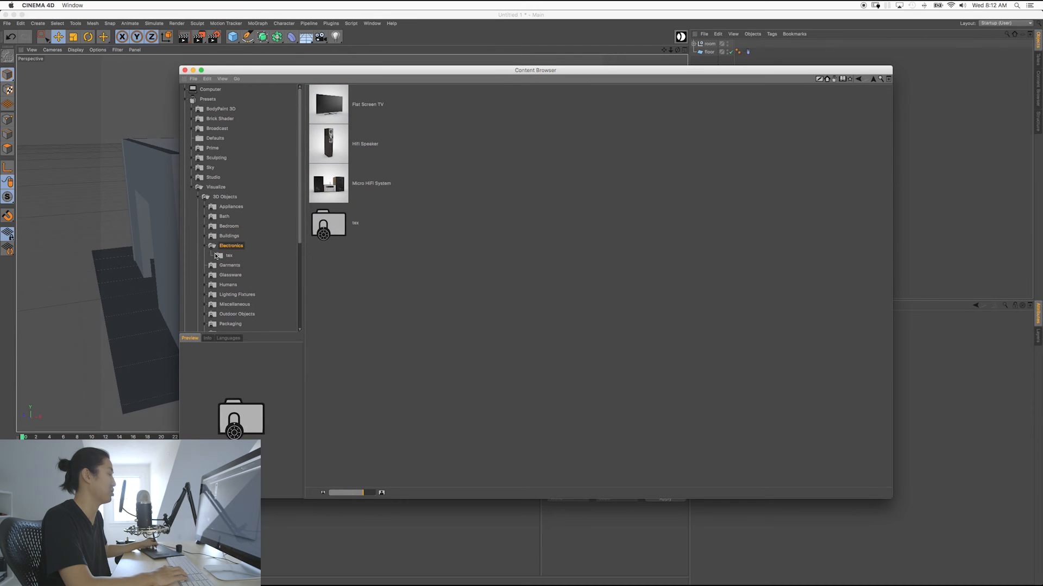
{"action": "left_click", "coordinate": [230, 265]}
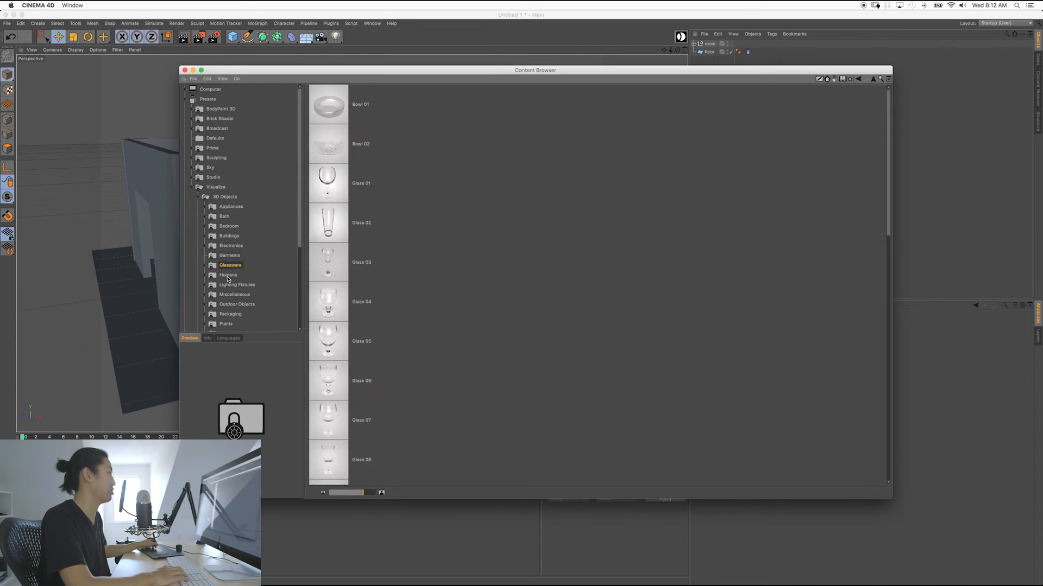
{"action": "left_click", "coordinate": [228, 275]}
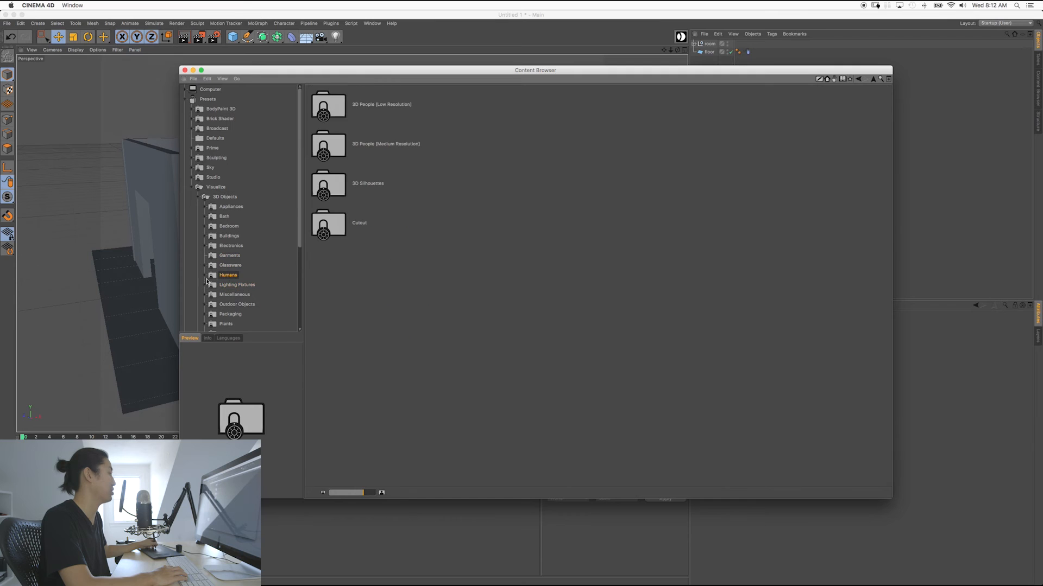
{"action": "left_click", "coordinate": [241, 304]}
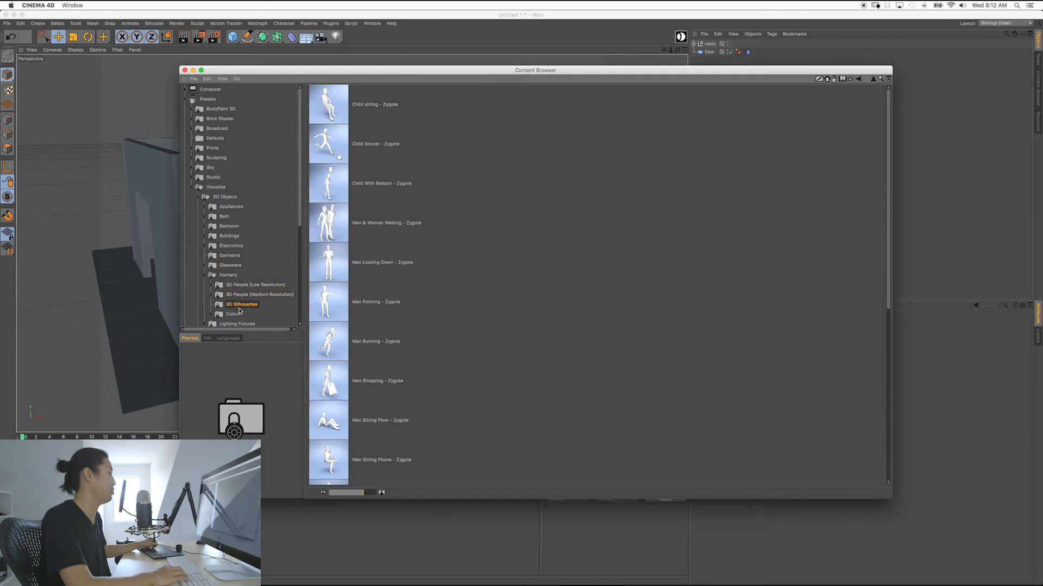
{"action": "left_click", "coordinate": [235, 294]}
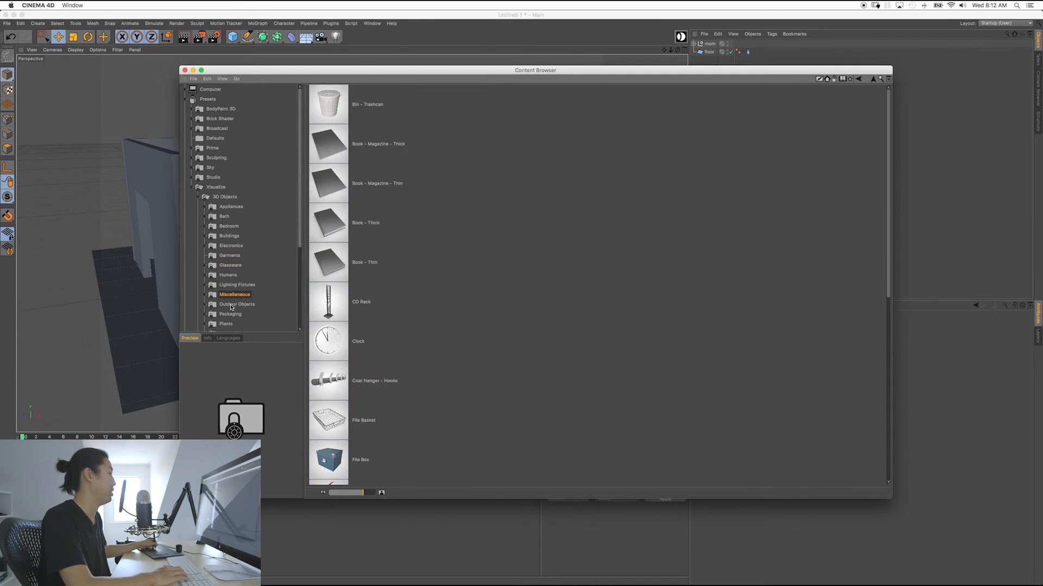
Preview Plants and Shelving, show the Office shelving models, then close the Content Browser
{"action": "left_click", "coordinate": [226, 323]}
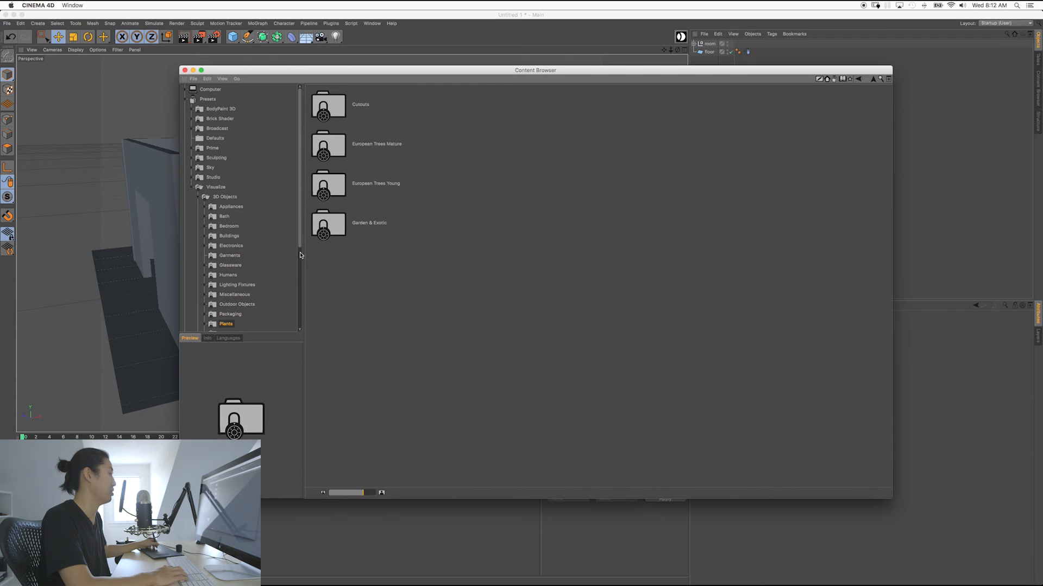
{"action": "scroll", "scroll_direction": "down", "scroll_amount": 3}
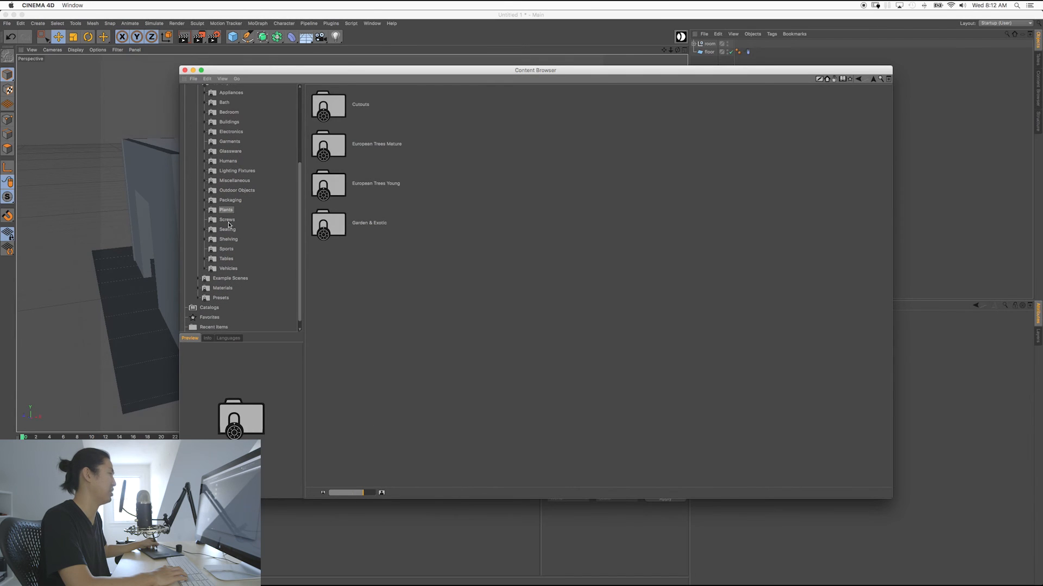
{"action": "left_click", "coordinate": [228, 239]}
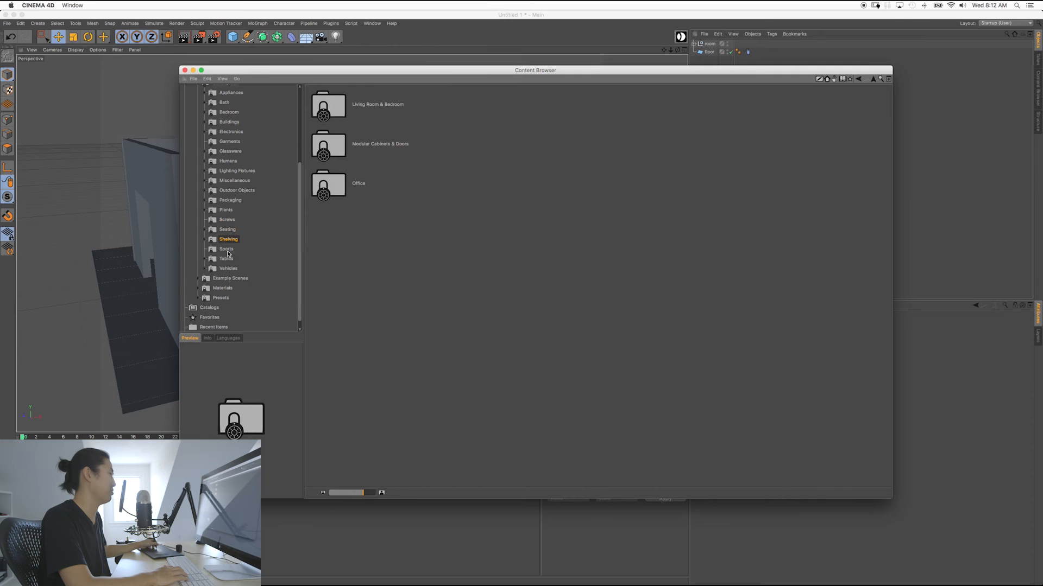
{"action": "left_click", "coordinate": [233, 268]}
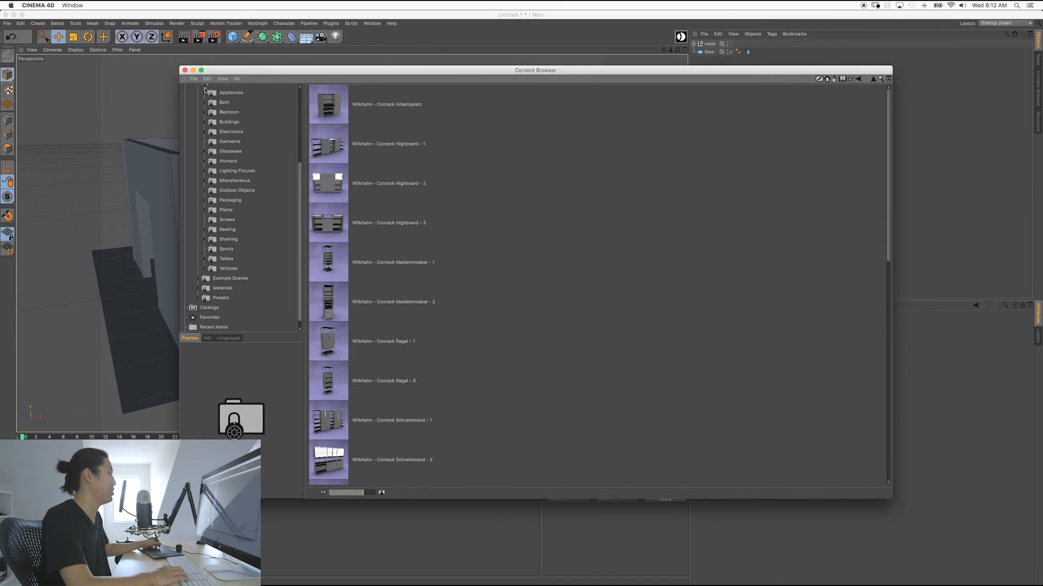
{"action": "left_click", "coordinate": [184, 69]}
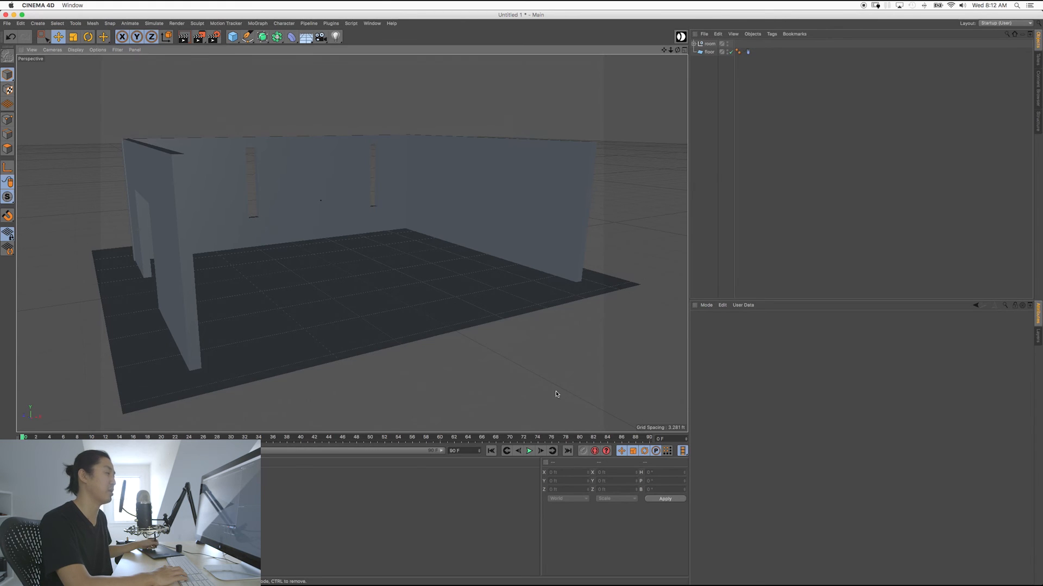
{"action": "mouse_move", "coordinate": [396, 303]}
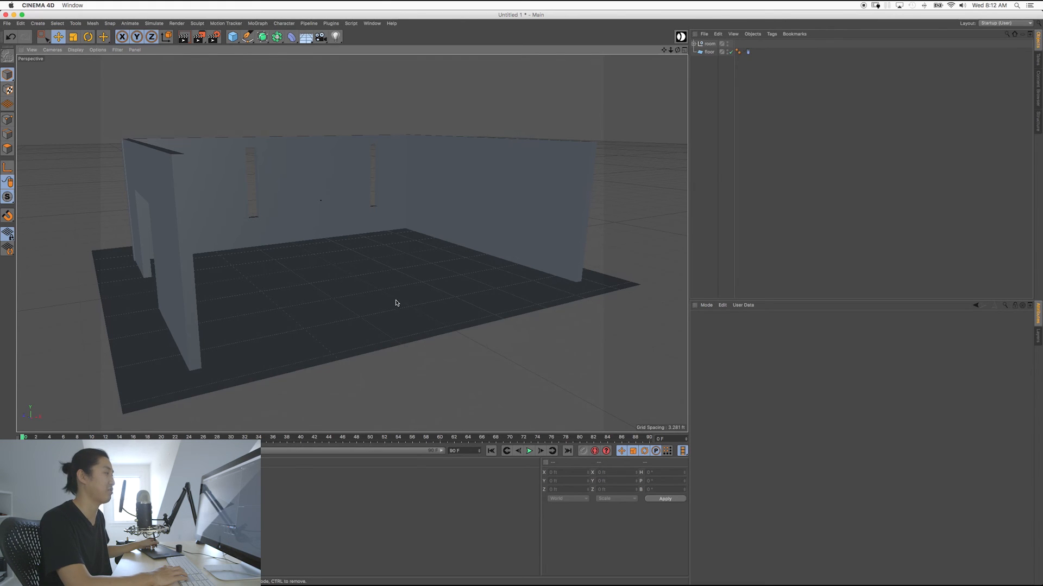
{"action": "mouse_move", "coordinate": [386, 284]}
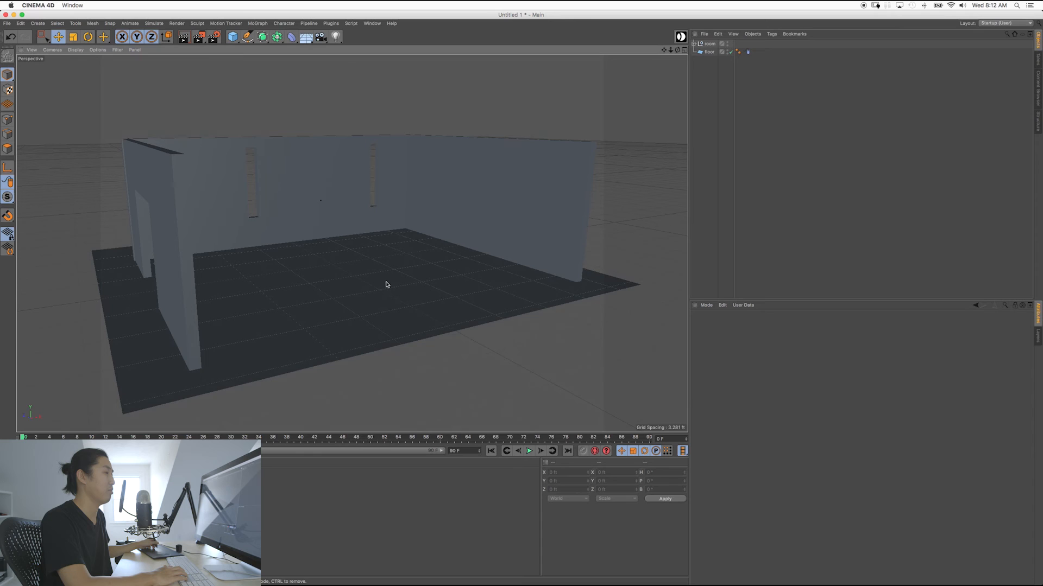
{"action": "mouse_move", "coordinate": [410, 305]}
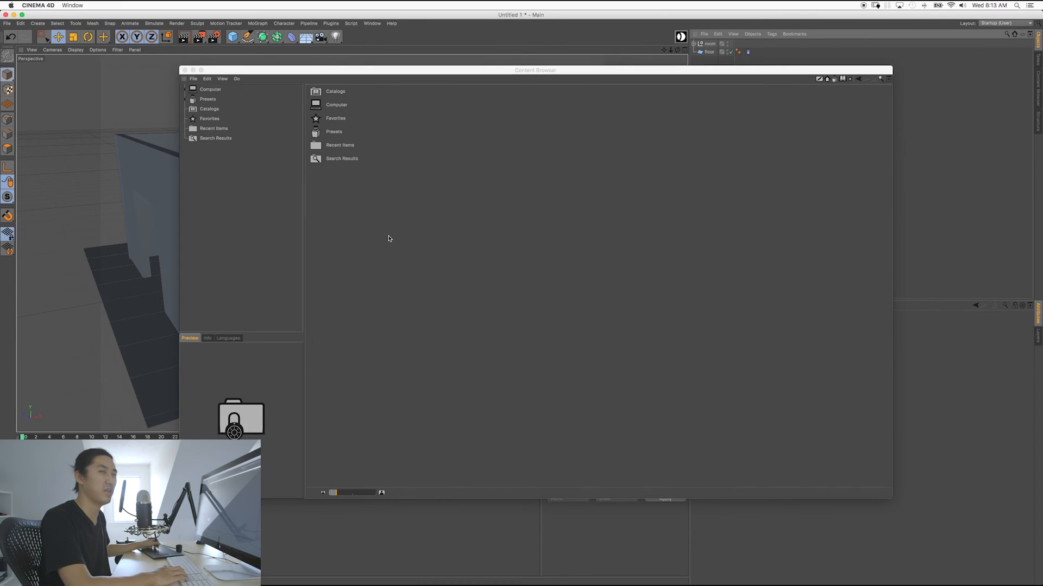
{"action": "mouse_move", "coordinate": [356, 232]}
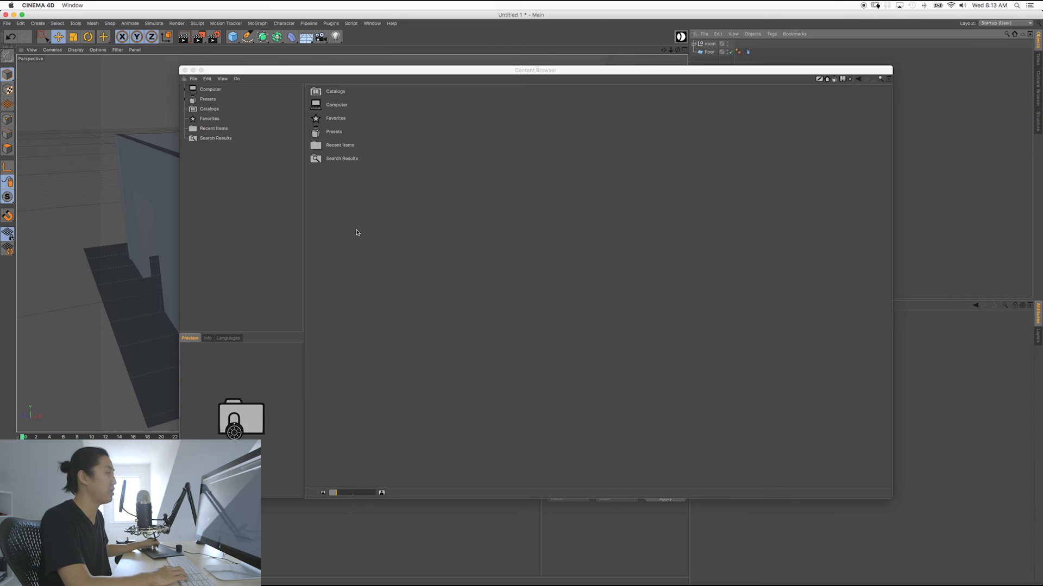
Load the Female Clothed figure from Studio > 3D Objects > Humans into the room
{"action": "left_click", "coordinate": [207, 98]}
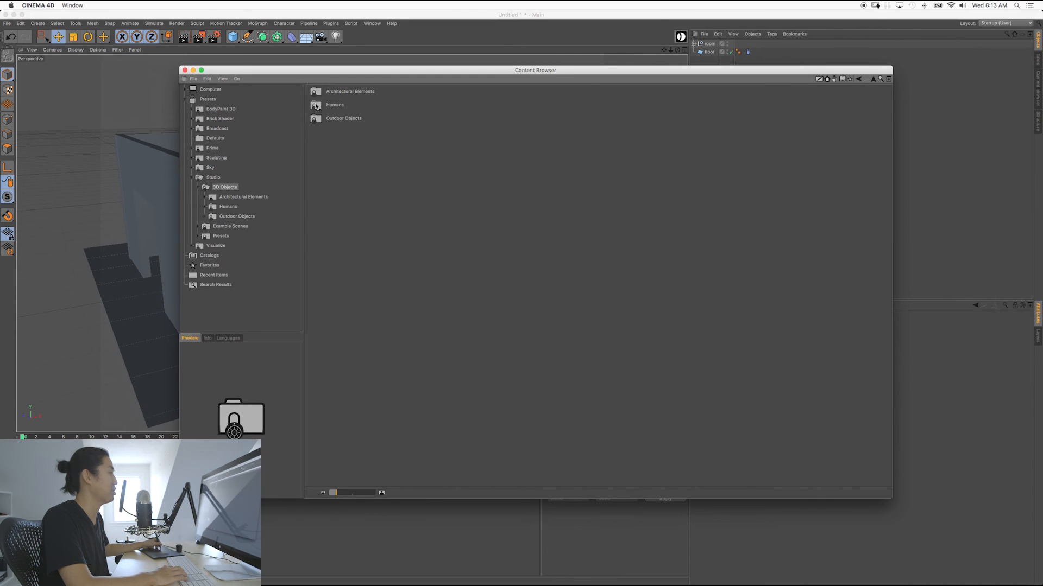
{"action": "double_click", "coordinate": [335, 104]}
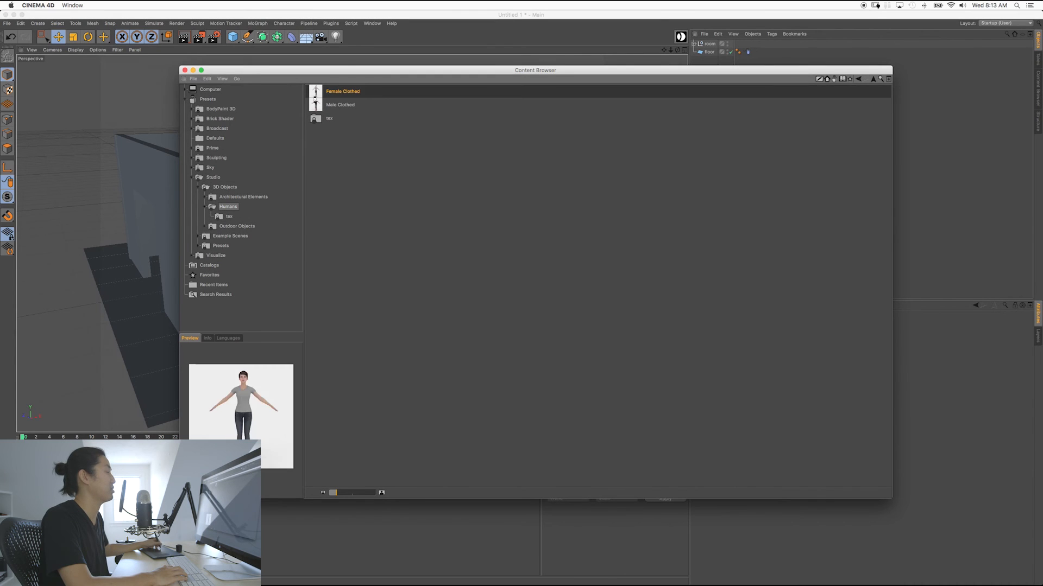
{"action": "double_click", "coordinate": [343, 91]}
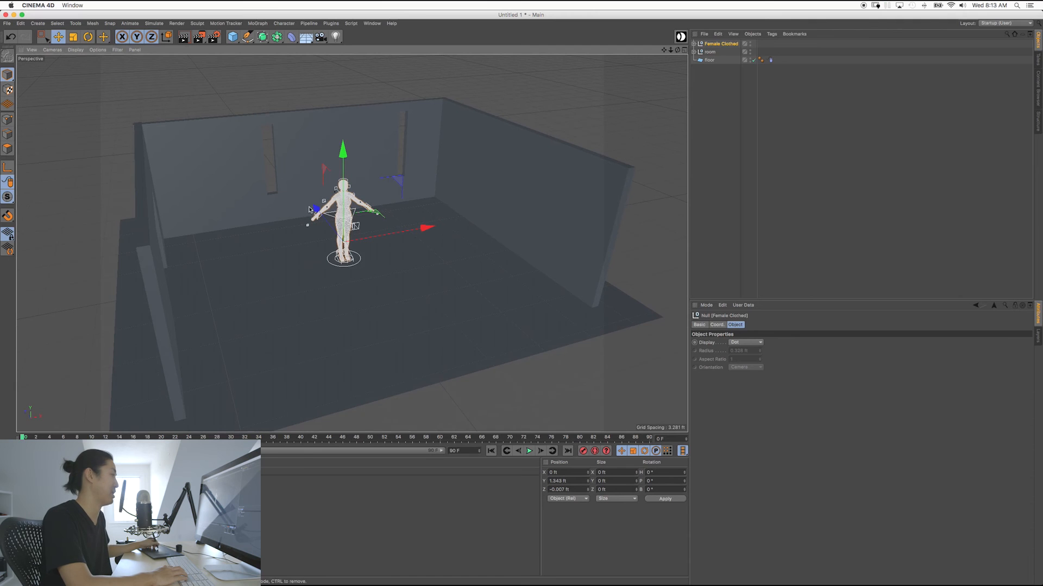
{"action": "left_click_drag", "start_coordinate": [426, 228], "coordinate": [485, 300]}
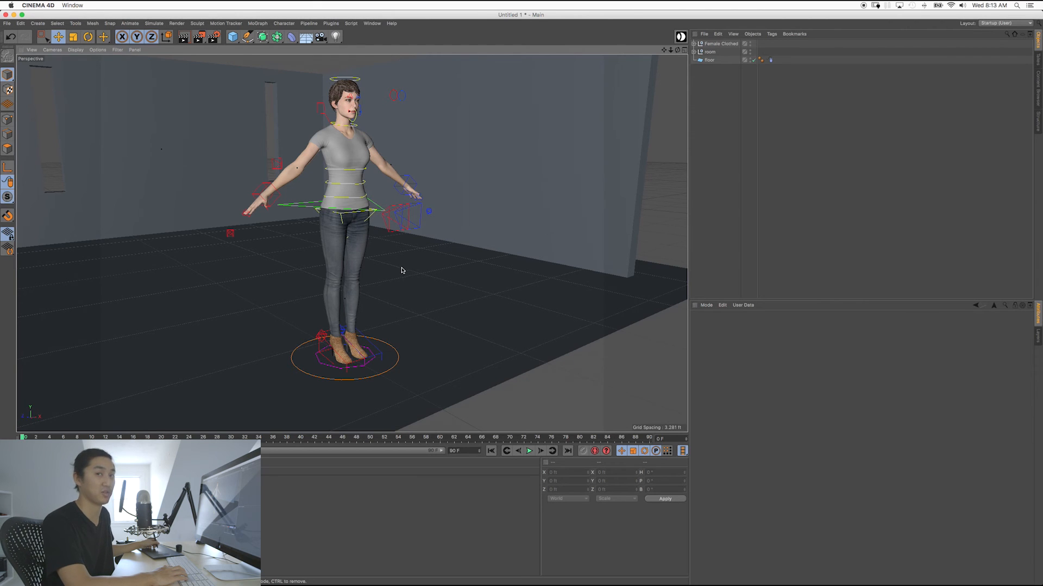
{"action": "mouse_move", "coordinate": [368, 221]}
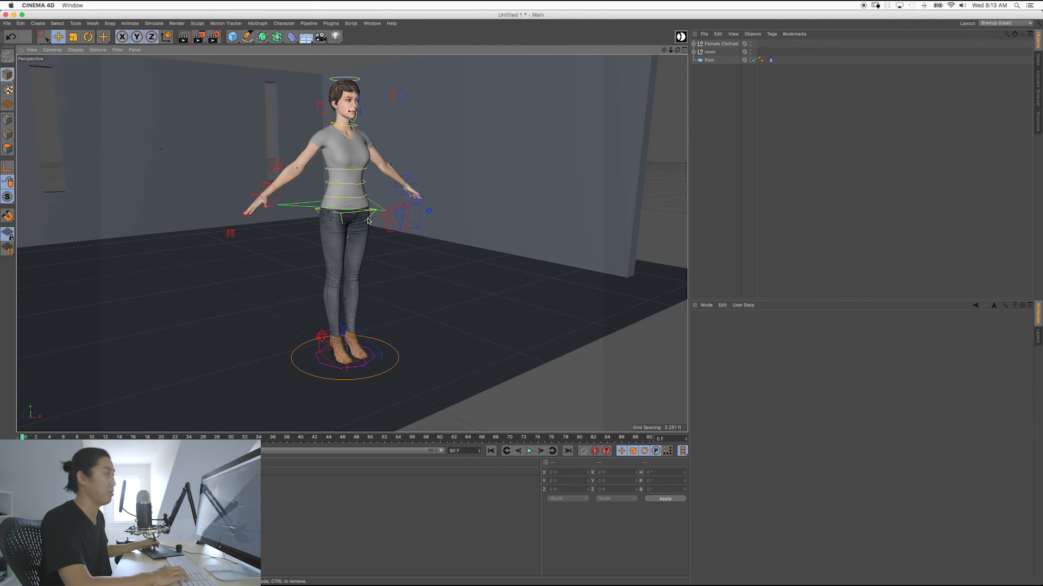
{"action": "mouse_move", "coordinate": [402, 233]}
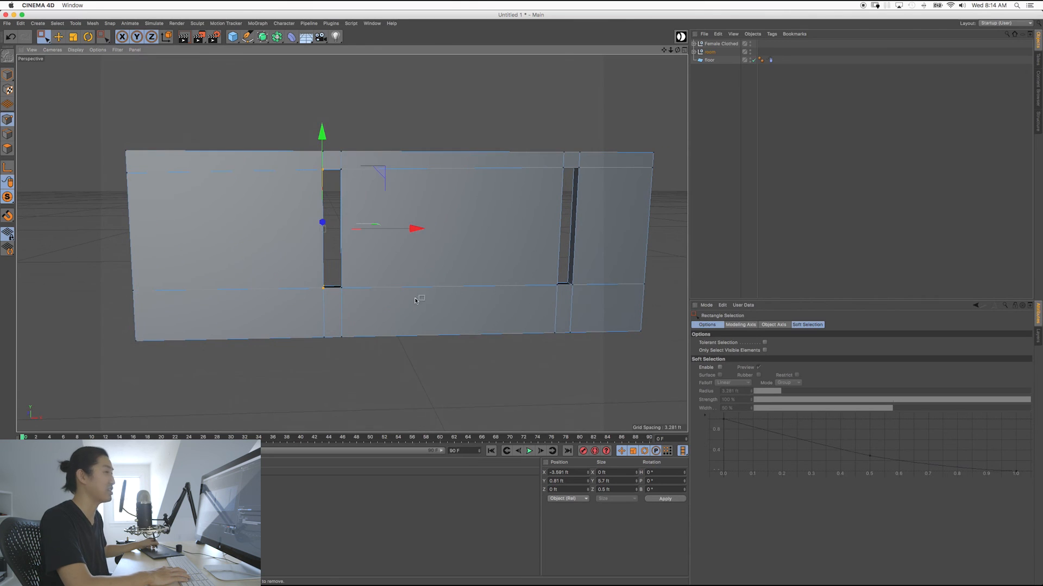
{"action": "mouse_move", "coordinate": [360, 248]}
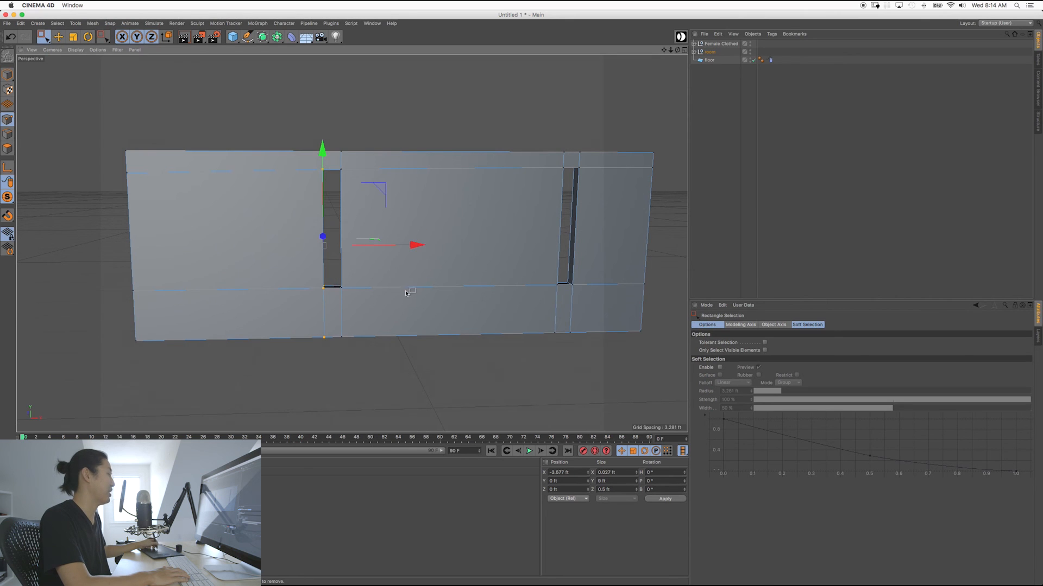
Move the window edges along X to widen both back-wall openings into large windows
{"action": "left_click_drag", "start_coordinate": [413, 244], "coordinate": [313, 246]}
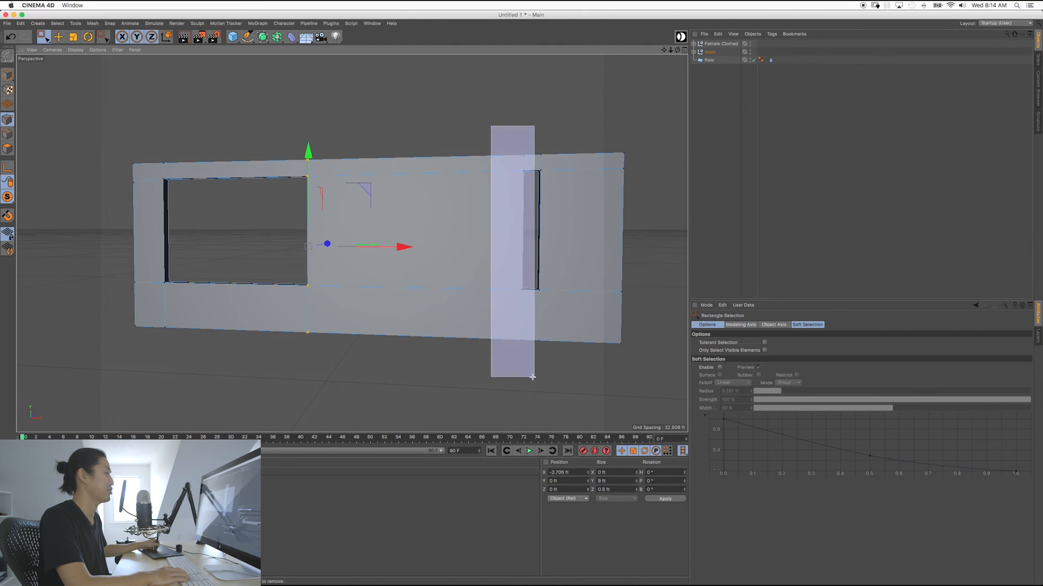
{"action": "left_click_drag", "start_coordinate": [402, 246], "coordinate": [535, 271]}
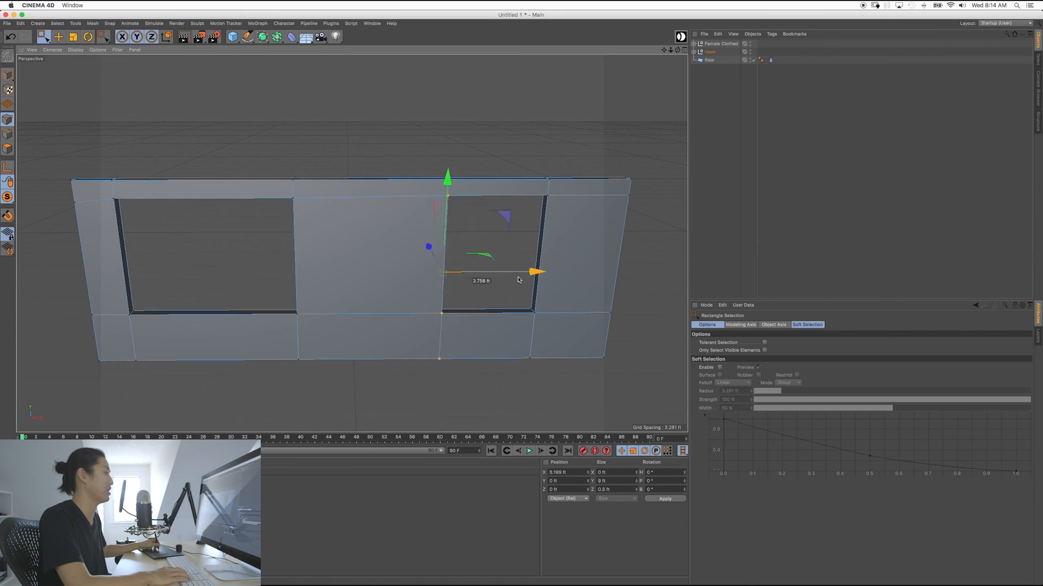
{"action": "left_click_drag", "start_coordinate": [535, 272], "coordinate": [544, 271]}
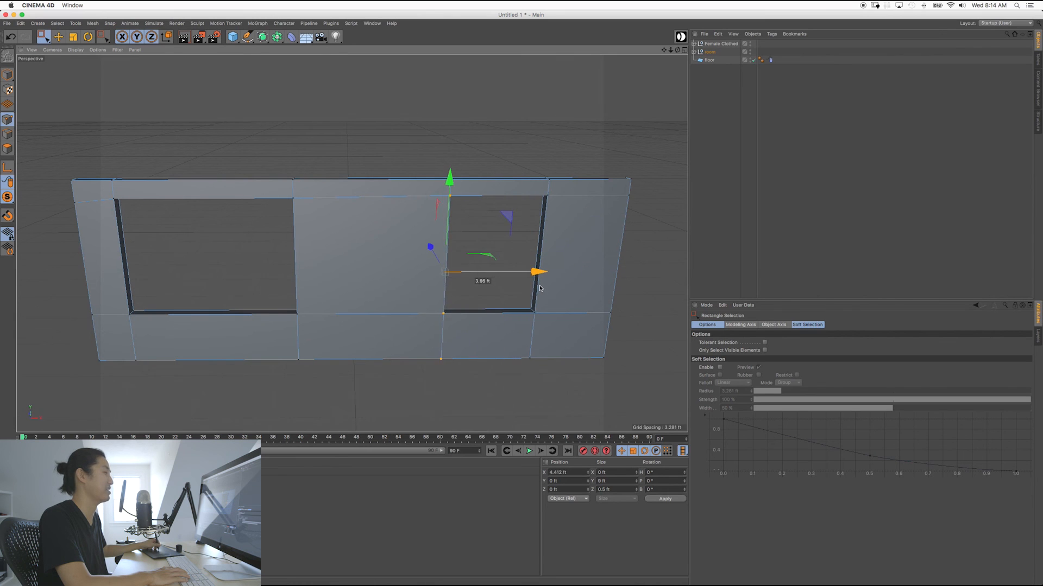
{"action": "left_click_drag", "start_coordinate": [542, 272], "coordinate": [463, 272]}
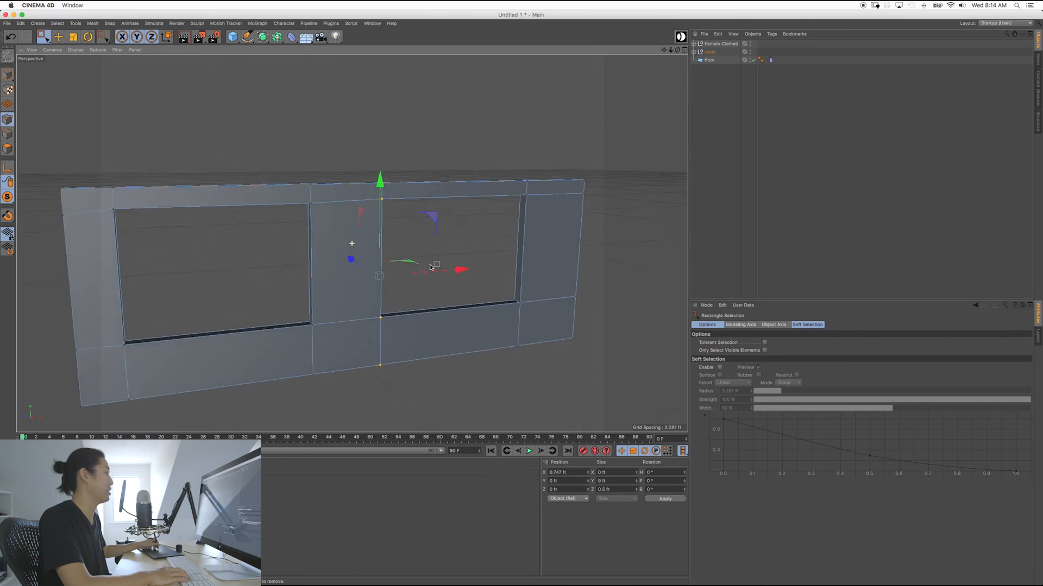
Set Viewport Solo Off so the whole room and figure show again
{"action": "left_click", "coordinate": [9, 234]}
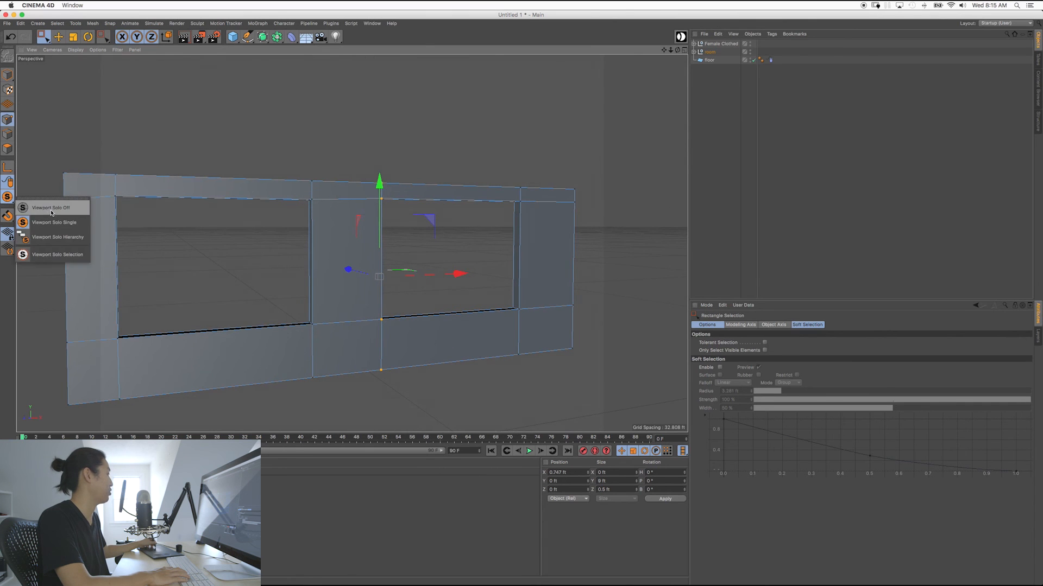
{"action": "left_click", "coordinate": [49, 206]}
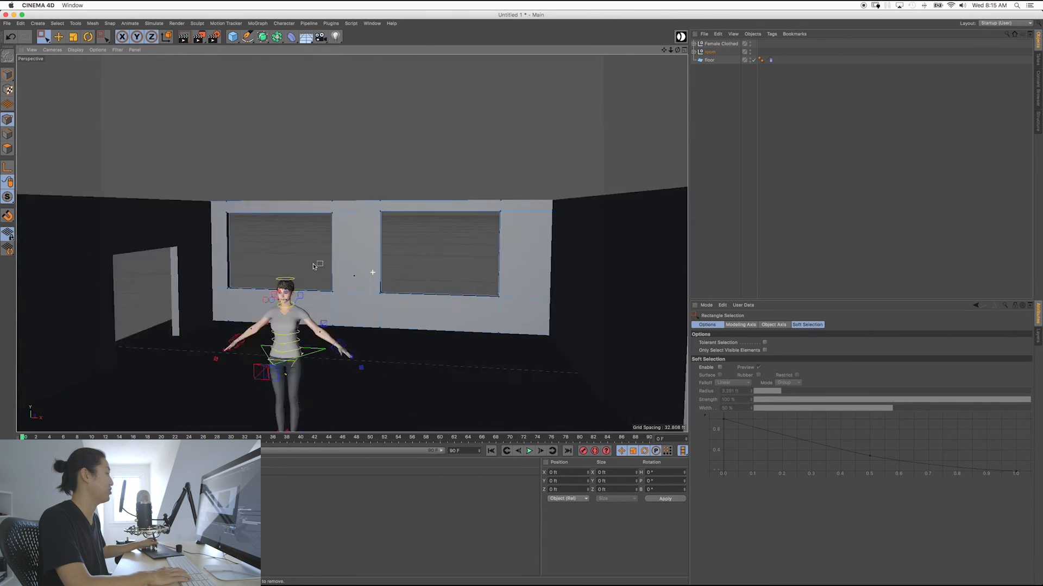